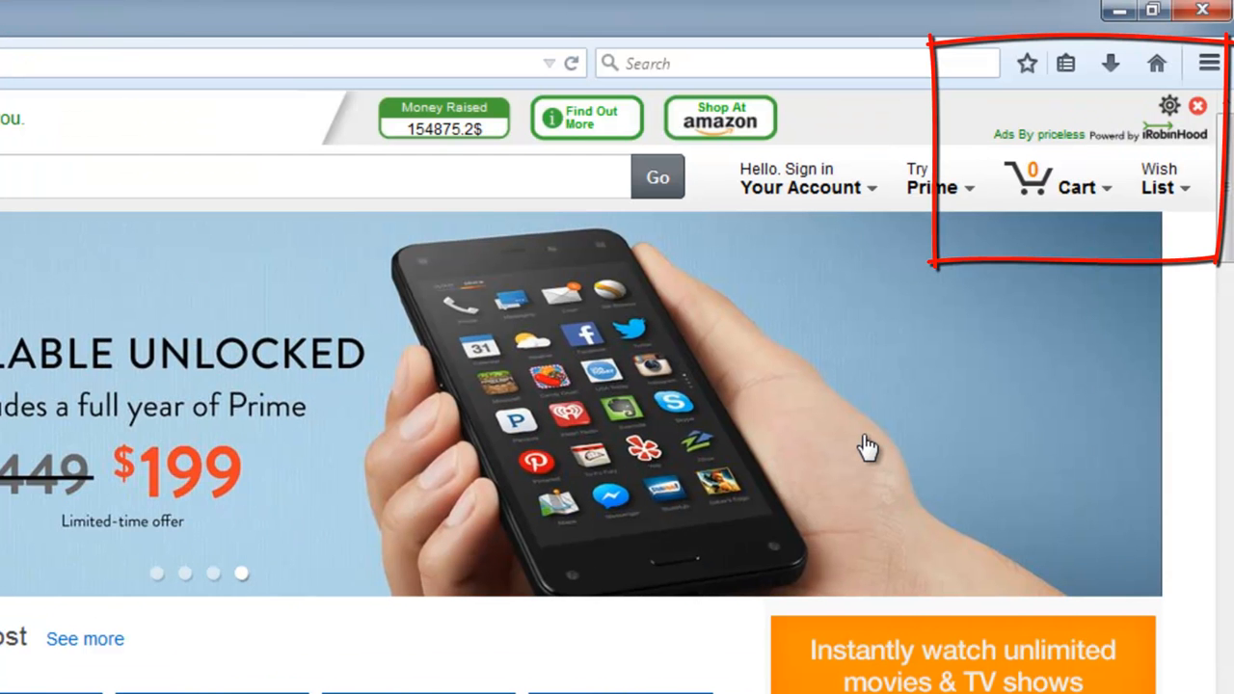
{"action": "mouse_move", "coordinate": [1001, 270]}
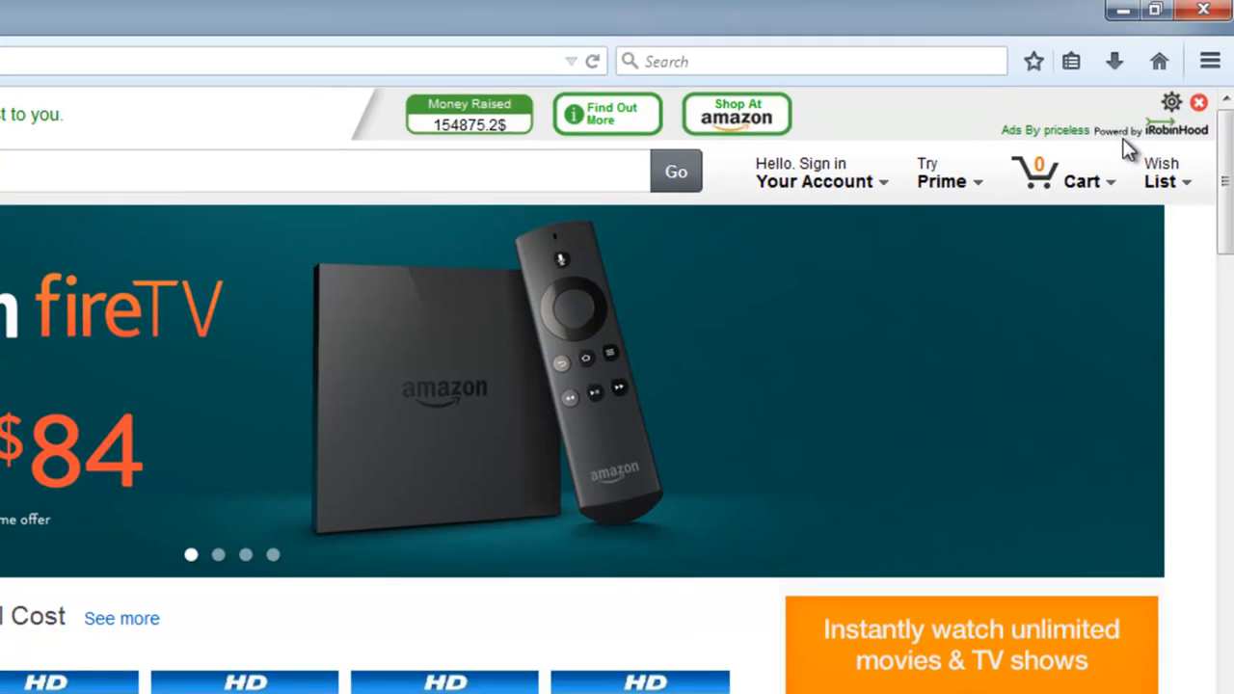
Step: Close the Firefox window showing the Amazon page with the PriceLess ad bar
{"action": "left_click", "coordinate": [1203, 8]}
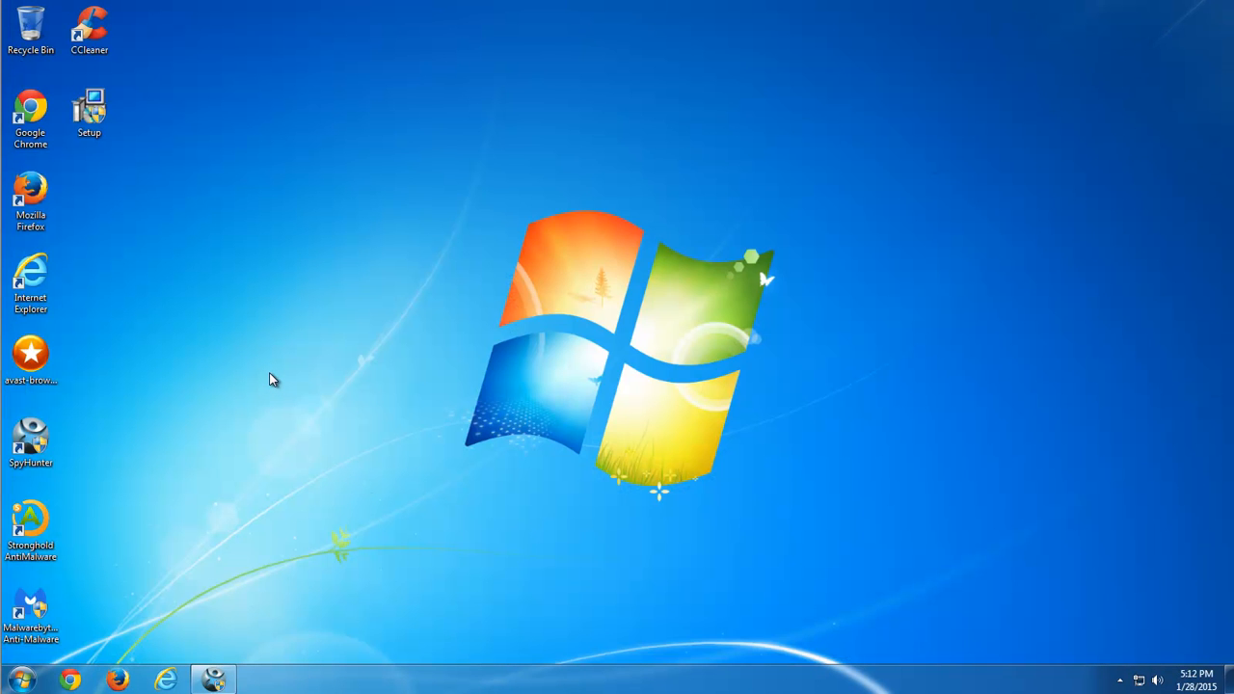
{"action": "mouse_move", "coordinate": [718, 555]}
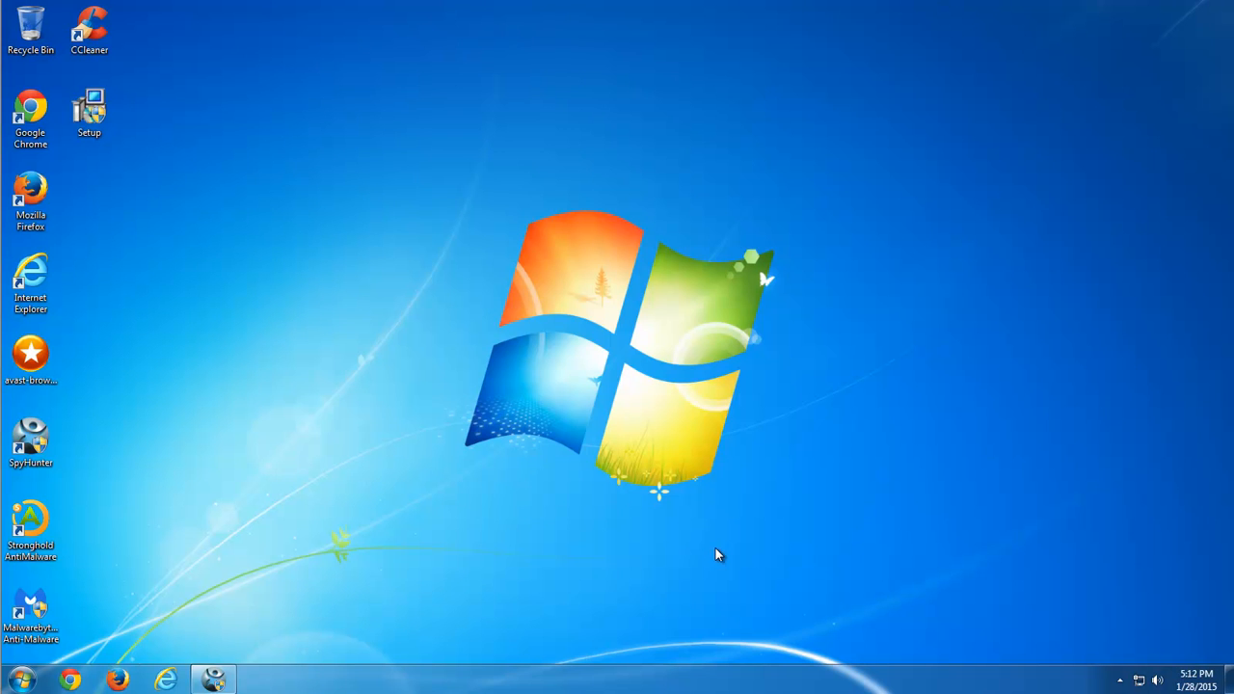
{"action": "mouse_move", "coordinate": [108, 479]}
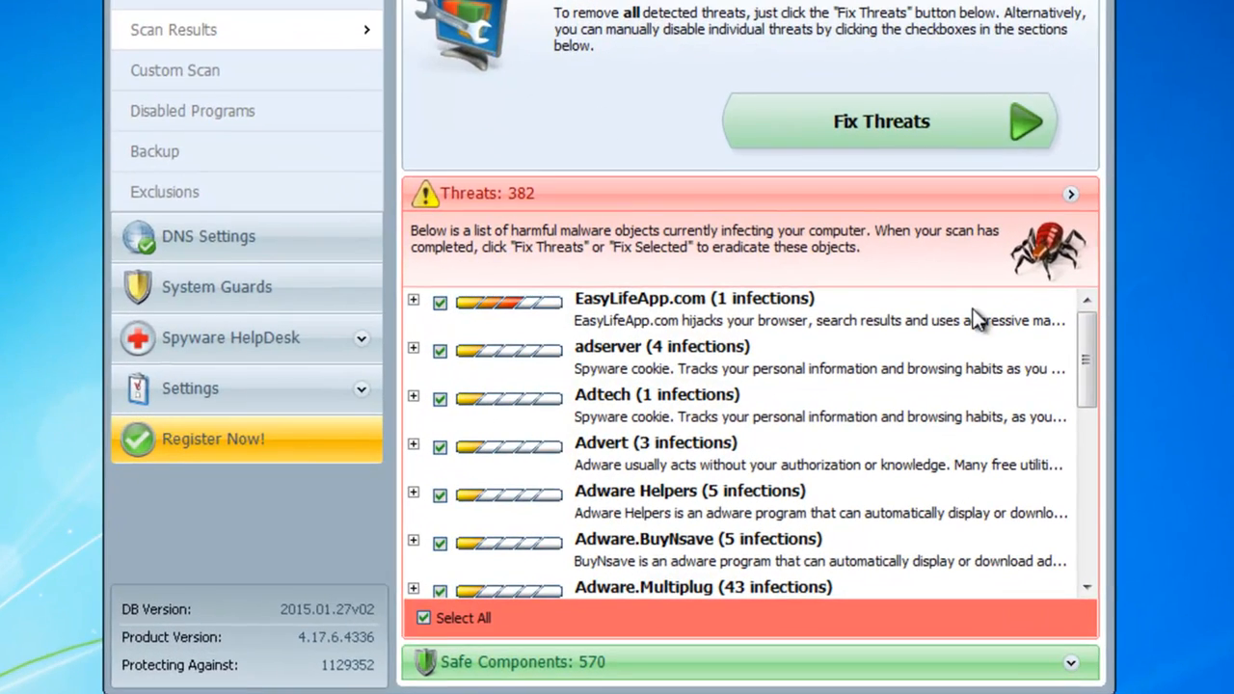
Step: Locate the Adware.PriceLess entry in the threats list and expand its description
{"action": "scroll", "scroll_direction": "down", "scroll_amount": 3}
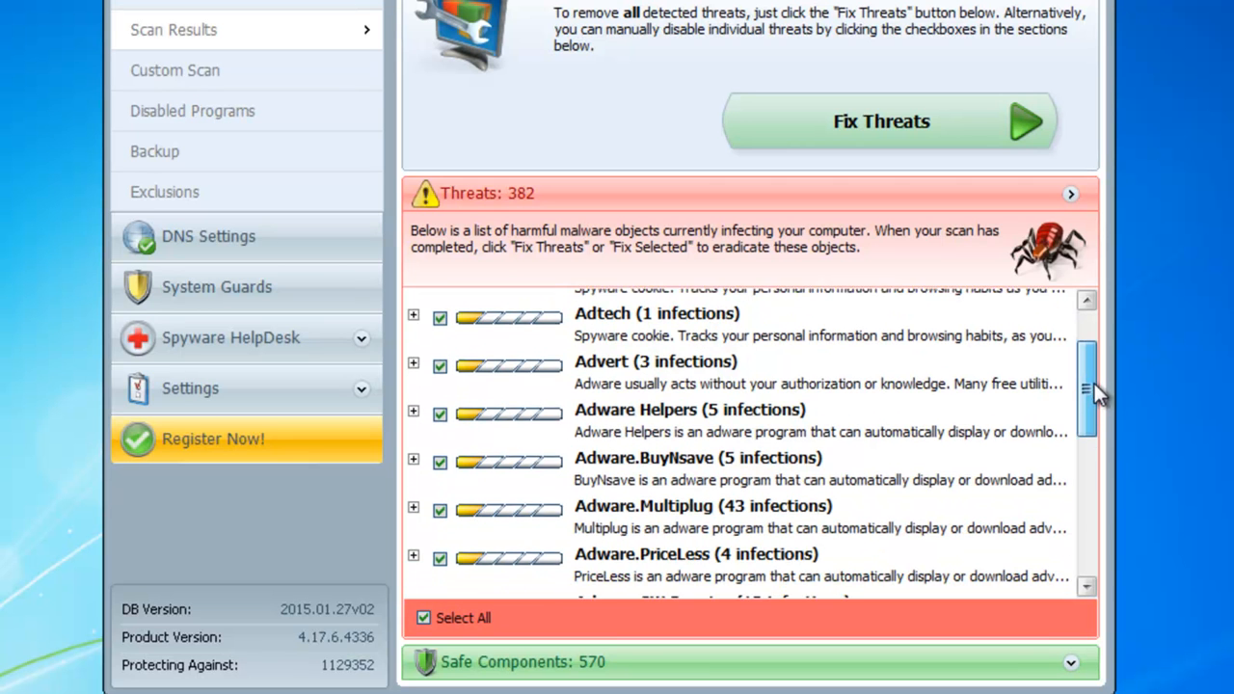
{"action": "scroll", "scroll_direction": "down", "scroll_amount": 3}
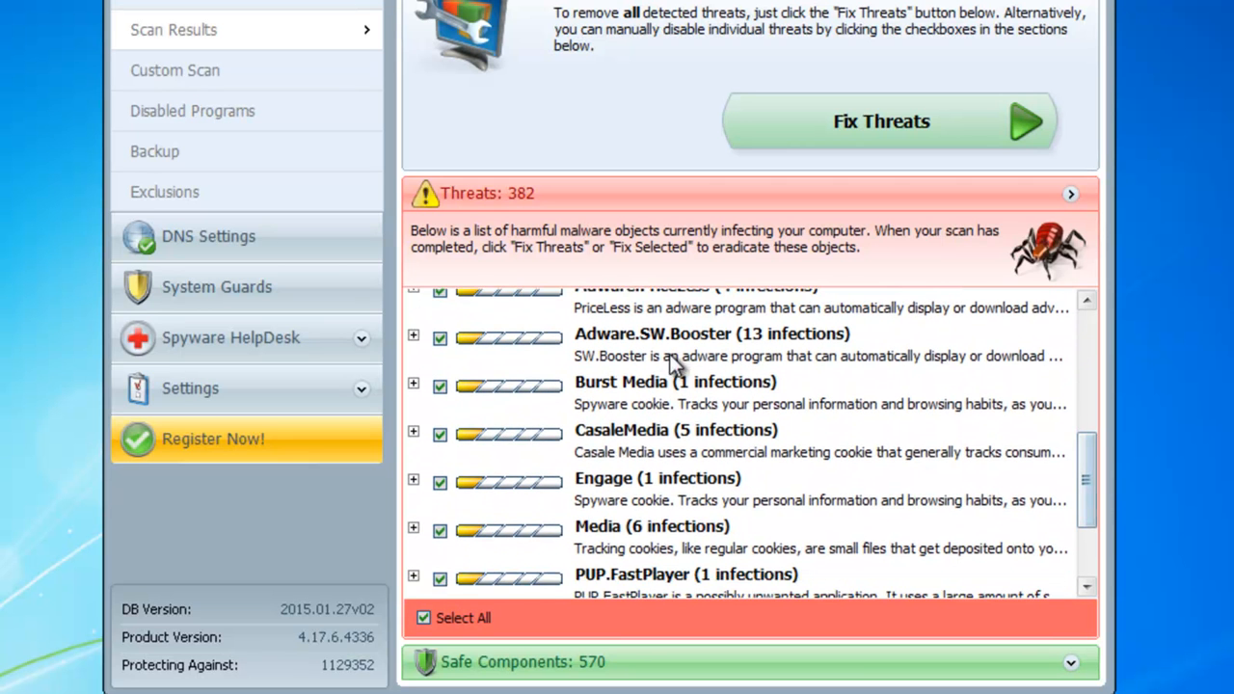
{"action": "left_click", "coordinate": [413, 326]}
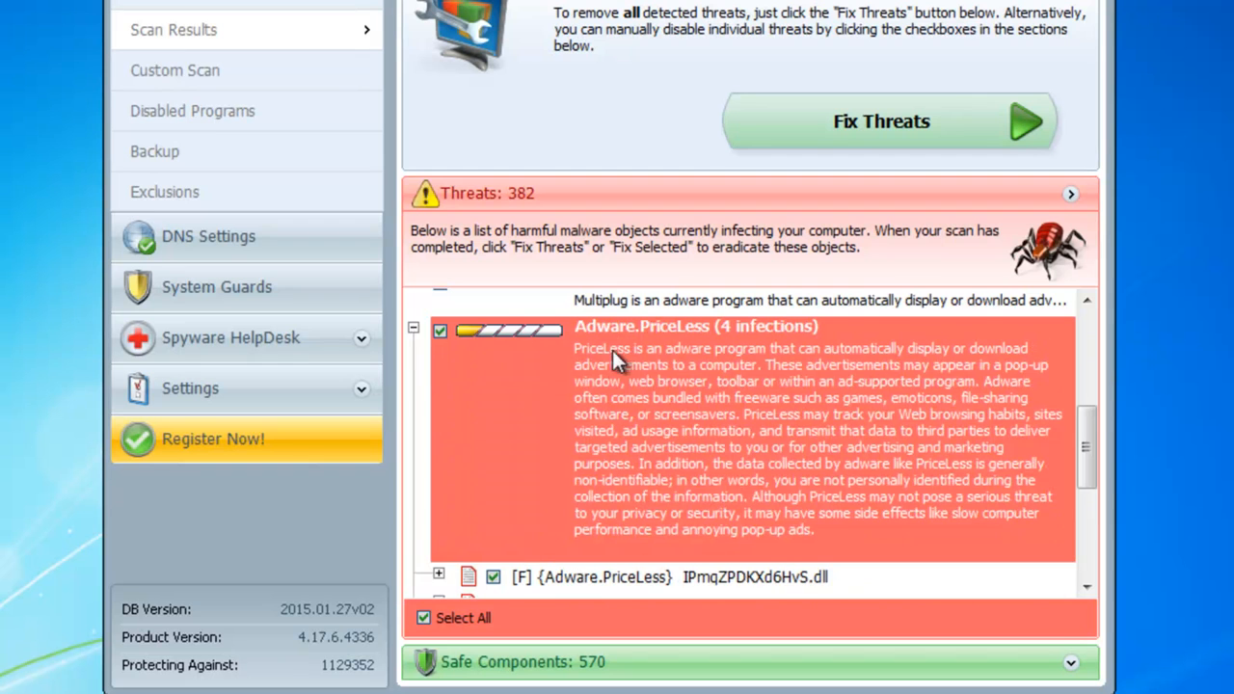
{"action": "scroll", "scroll_direction": "down", "scroll_amount": 3}
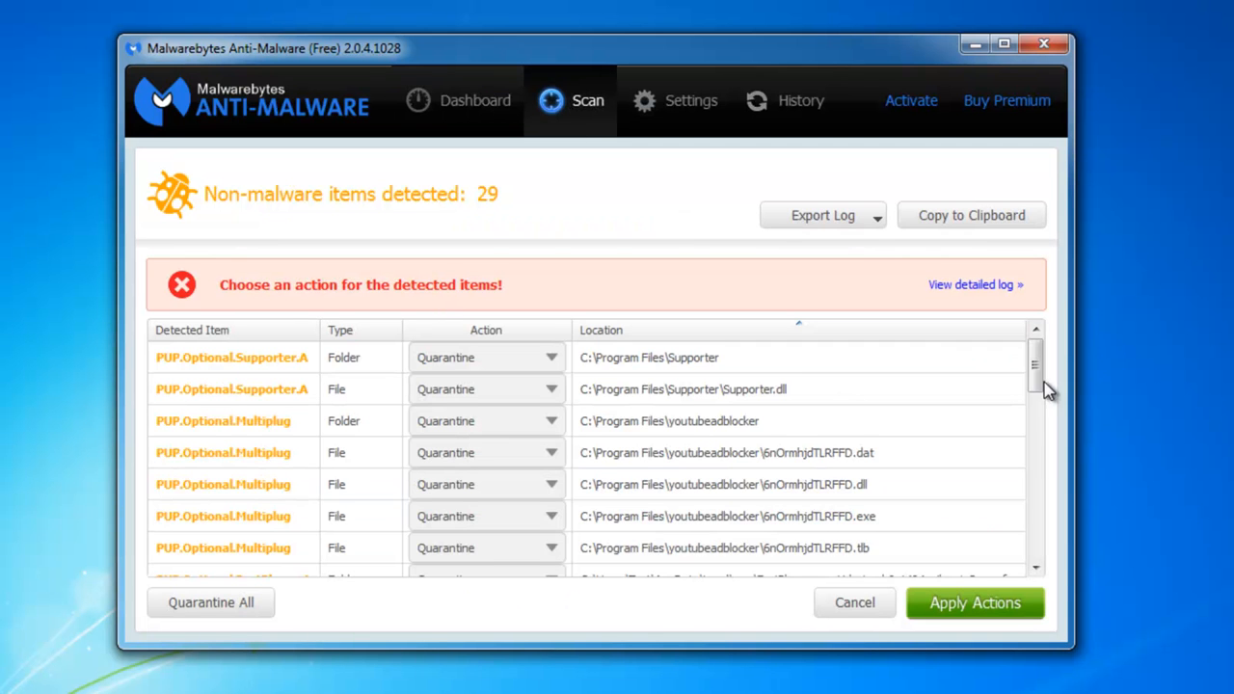
{"action": "scroll", "scroll_direction": "down", "scroll_amount": 3}
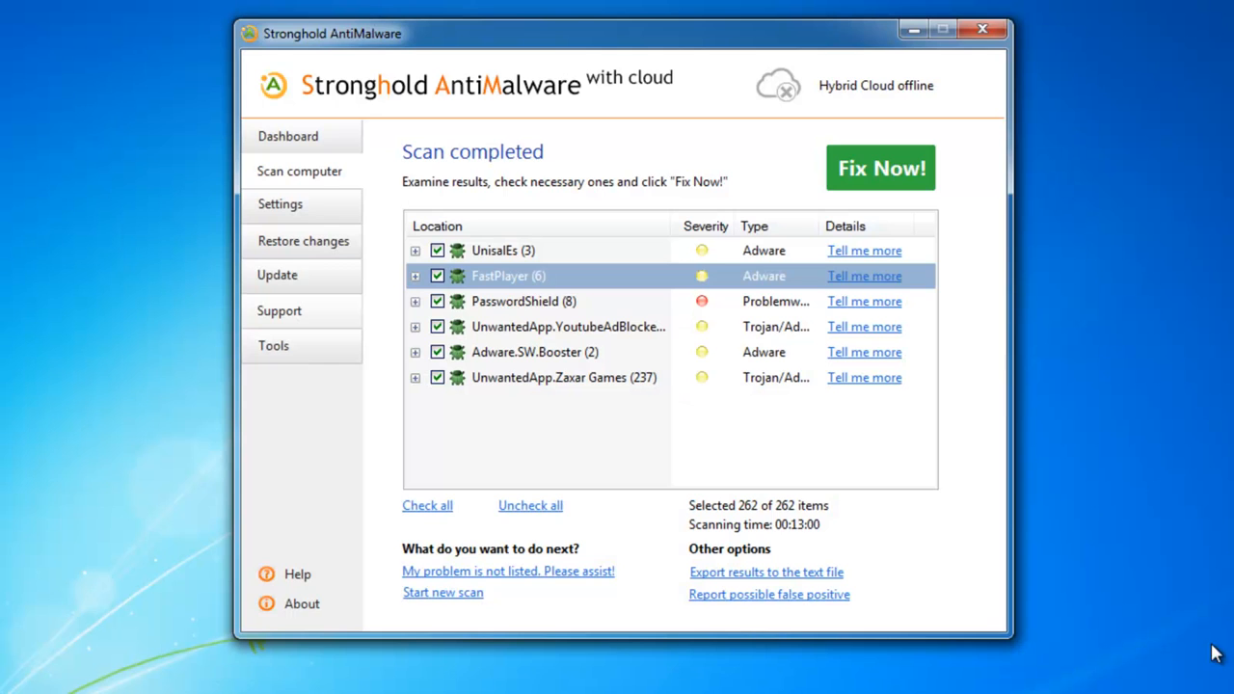
Step: Inspect the UnisalEs entry's PriceLess files, then fix all 262 checked items
{"action": "left_click_drag", "start_coordinate": [332, 33], "coordinate": [307, 27]}
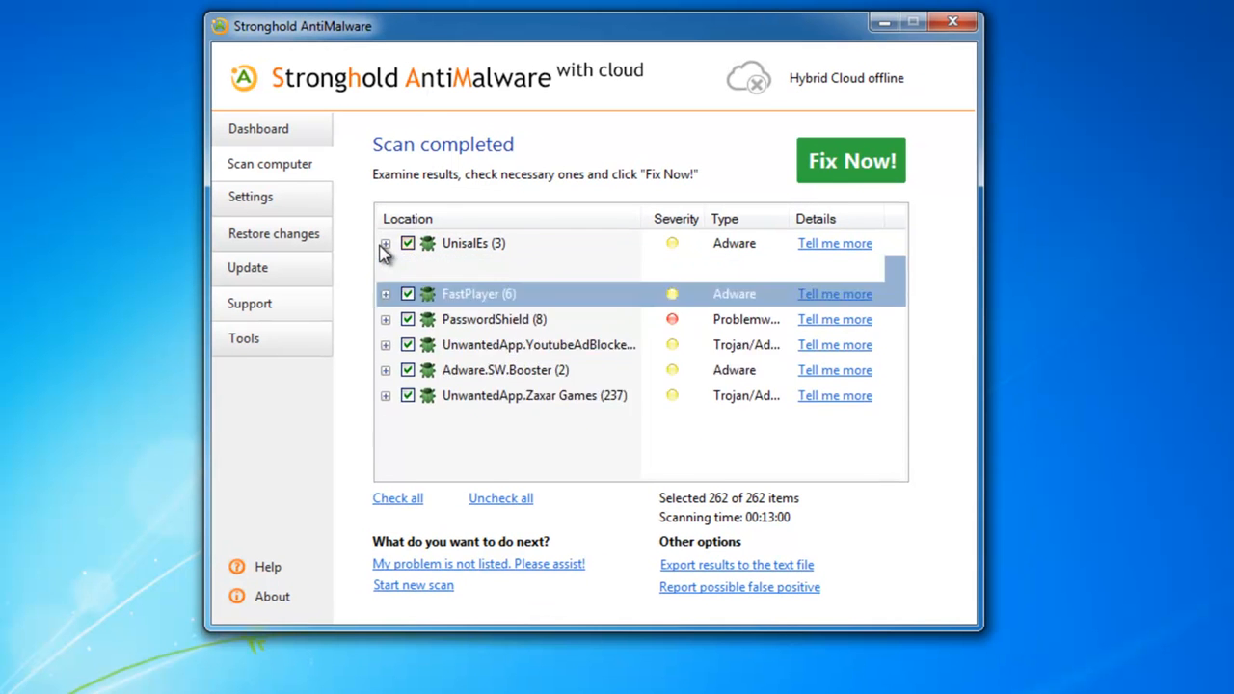
{"action": "left_click", "coordinate": [386, 243]}
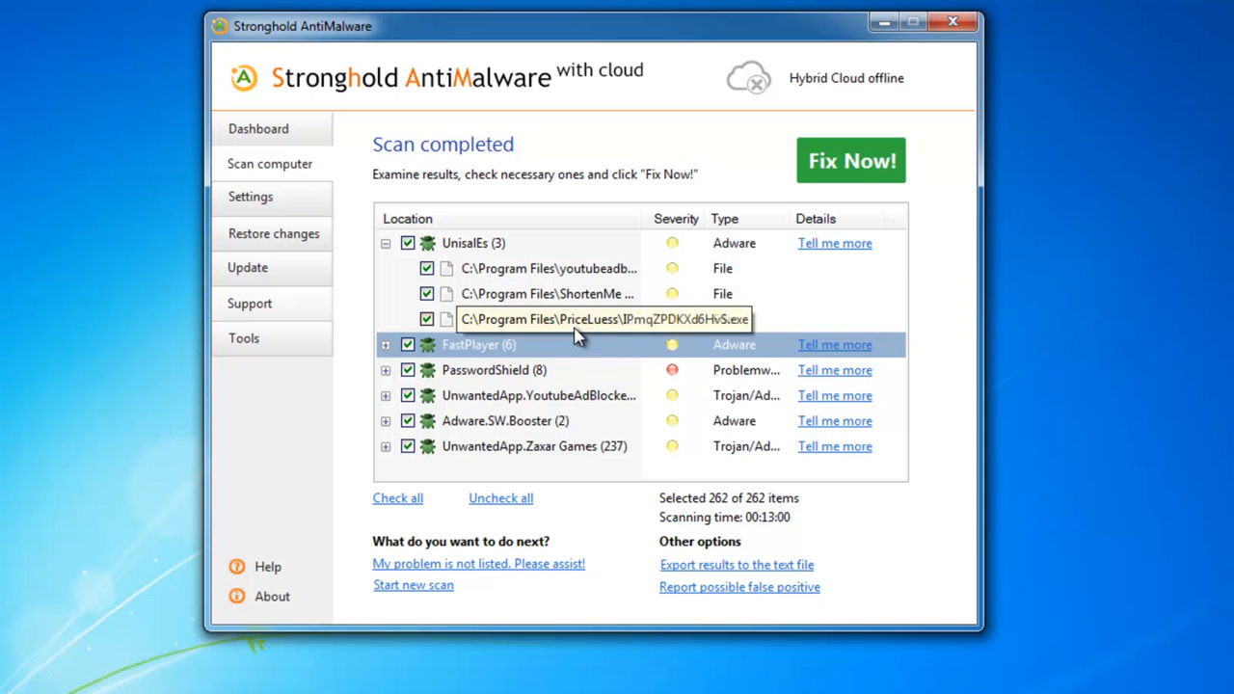
{"action": "left_click", "coordinate": [386, 243]}
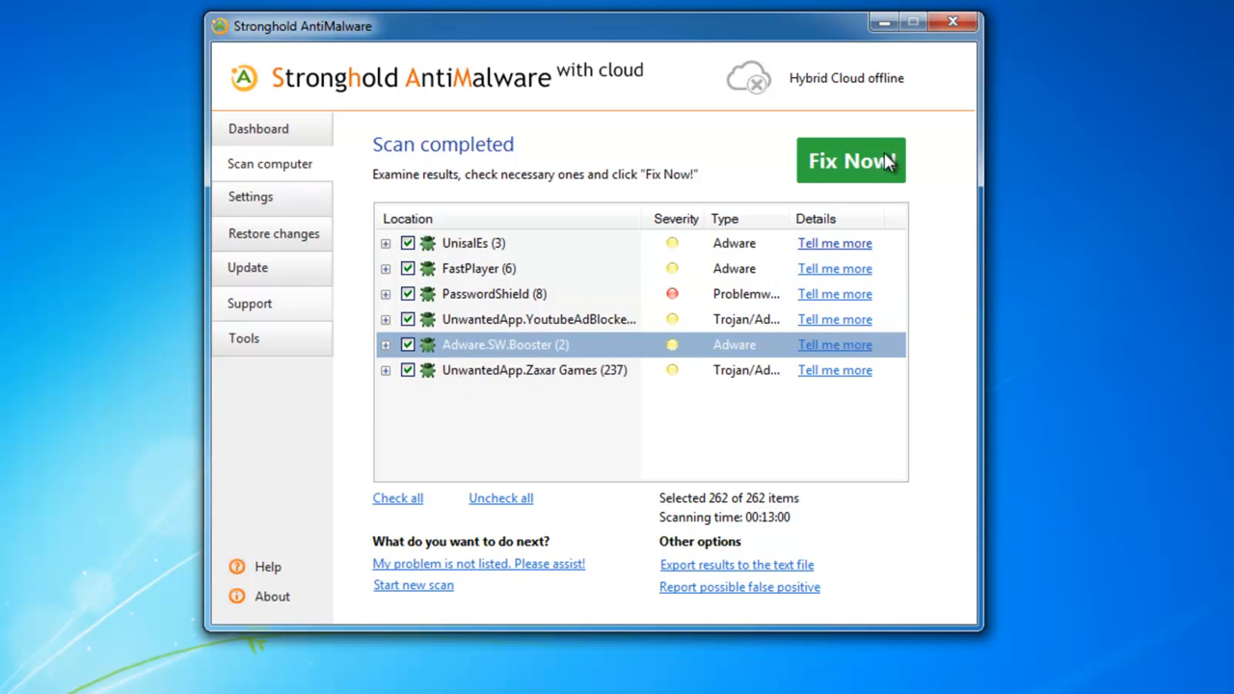
{"action": "left_click", "coordinate": [953, 21]}
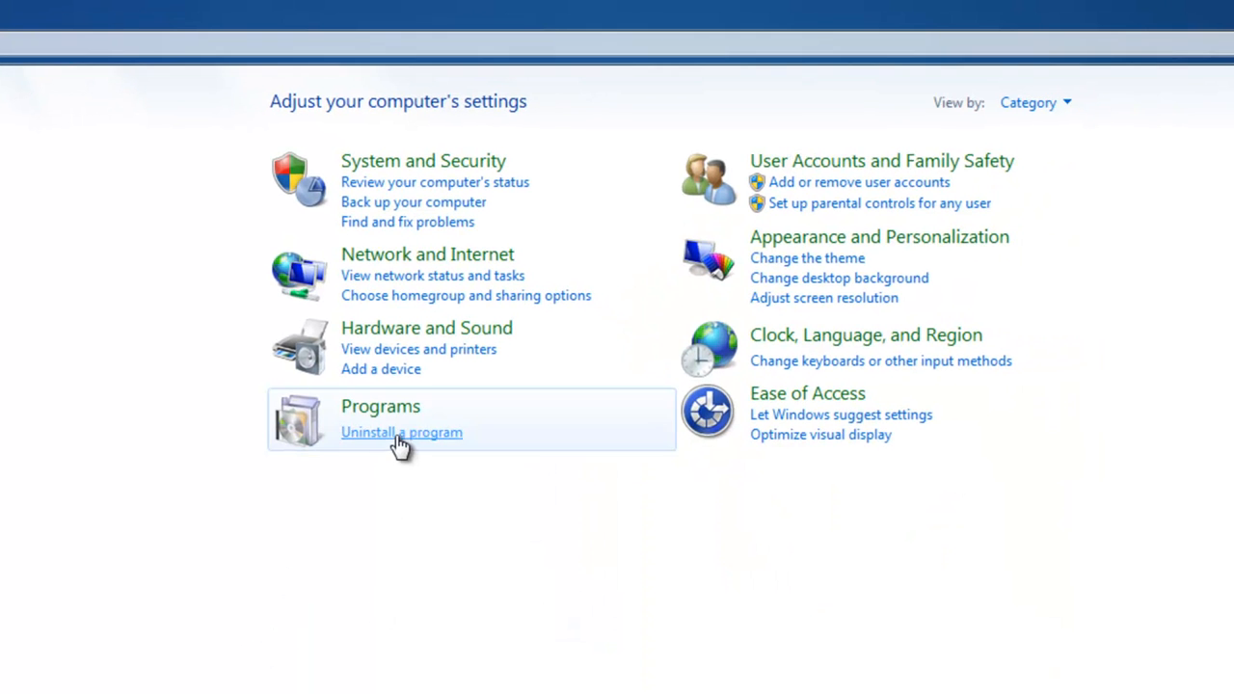
Step: Show the installed programs sorted newest first and look through the adware entries
{"action": "left_click", "coordinate": [401, 432]}
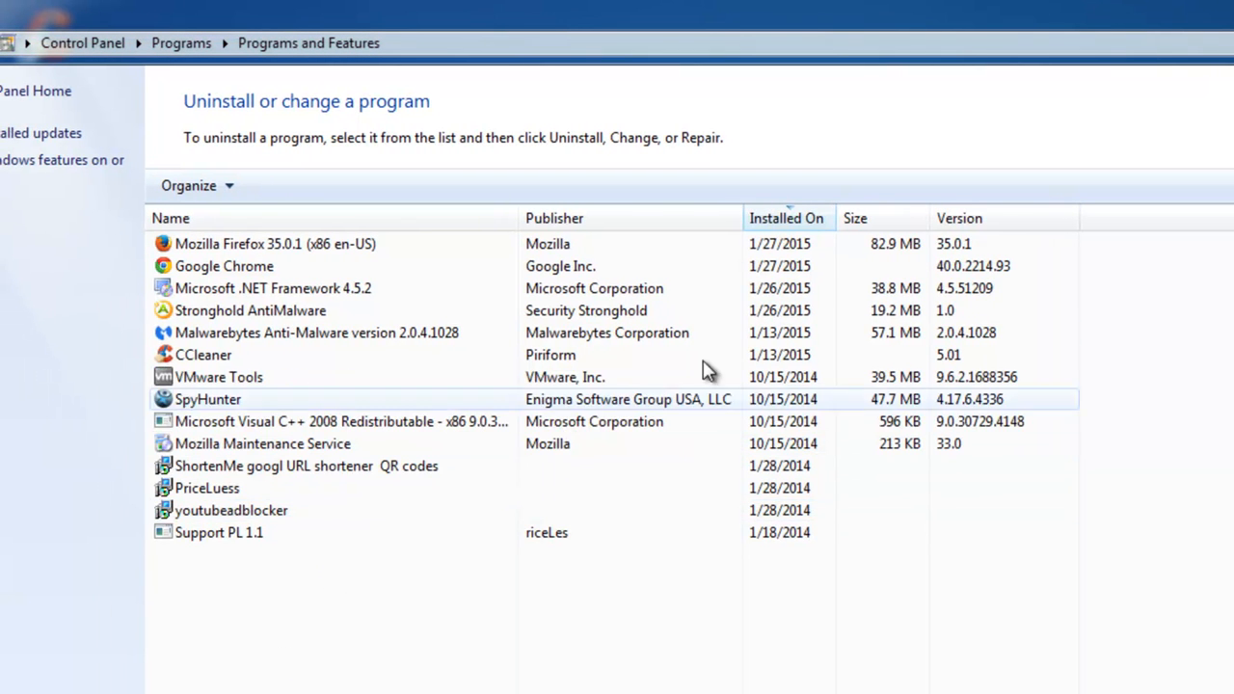
{"action": "left_click", "coordinate": [781, 218]}
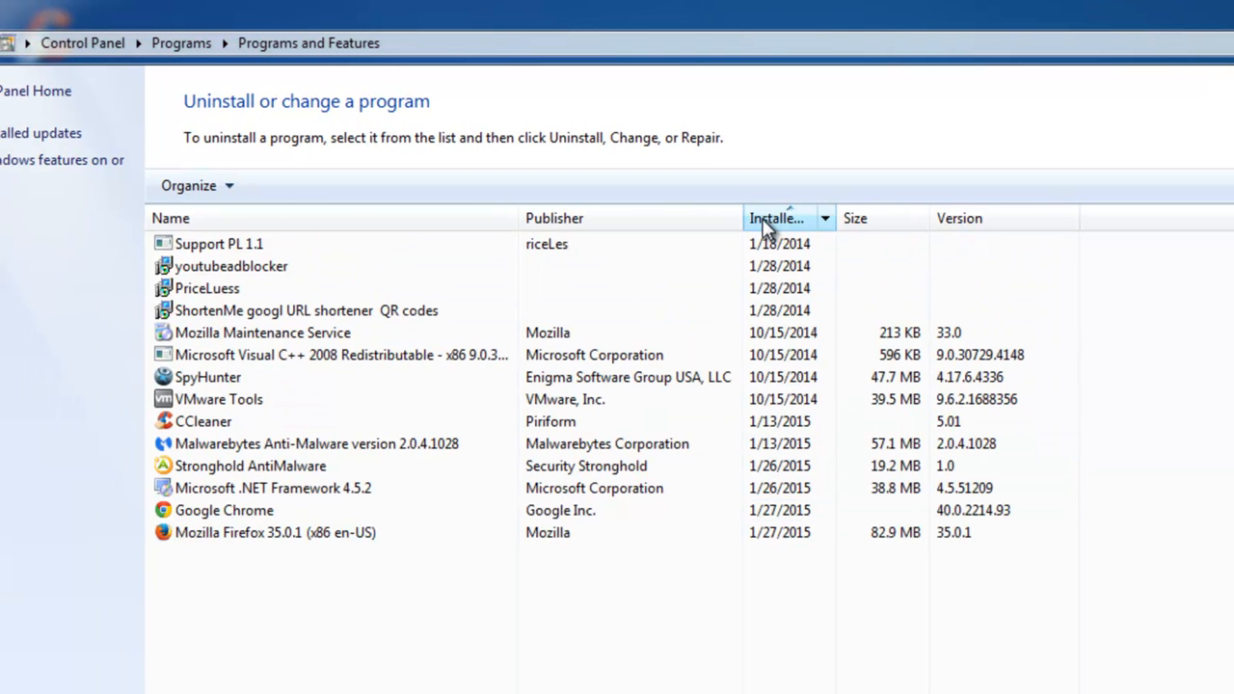
{"action": "left_click", "coordinate": [778, 218]}
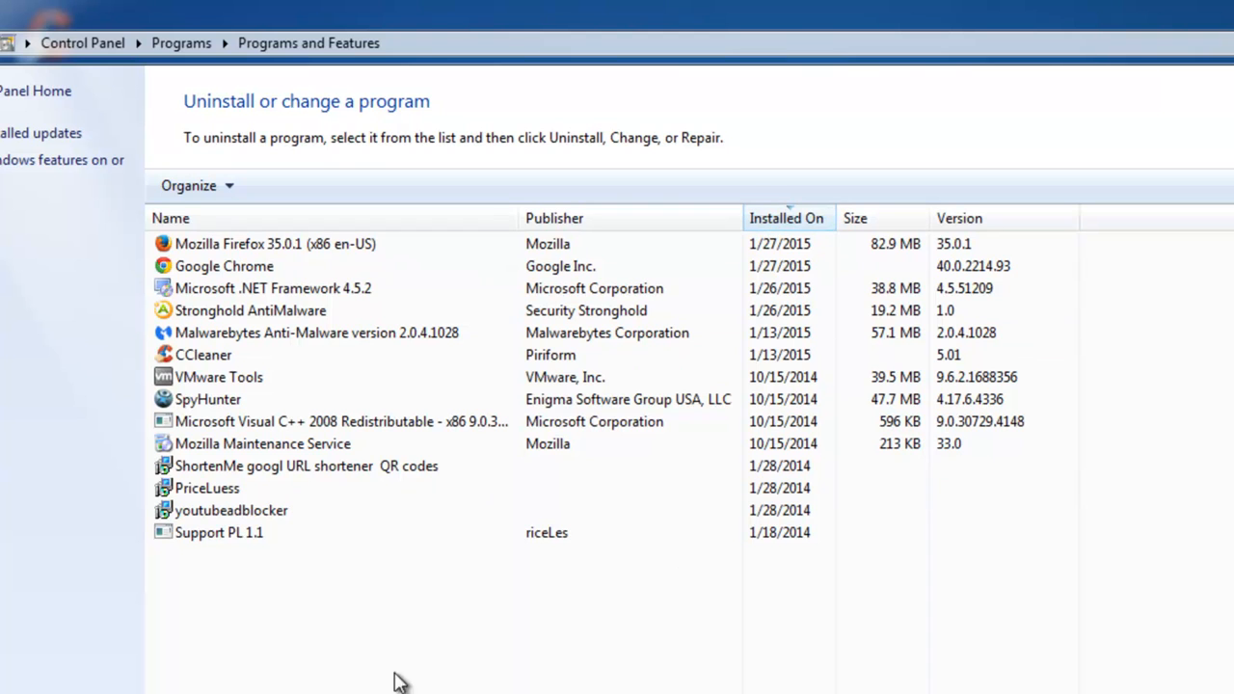
{"action": "mouse_move", "coordinate": [239, 597]}
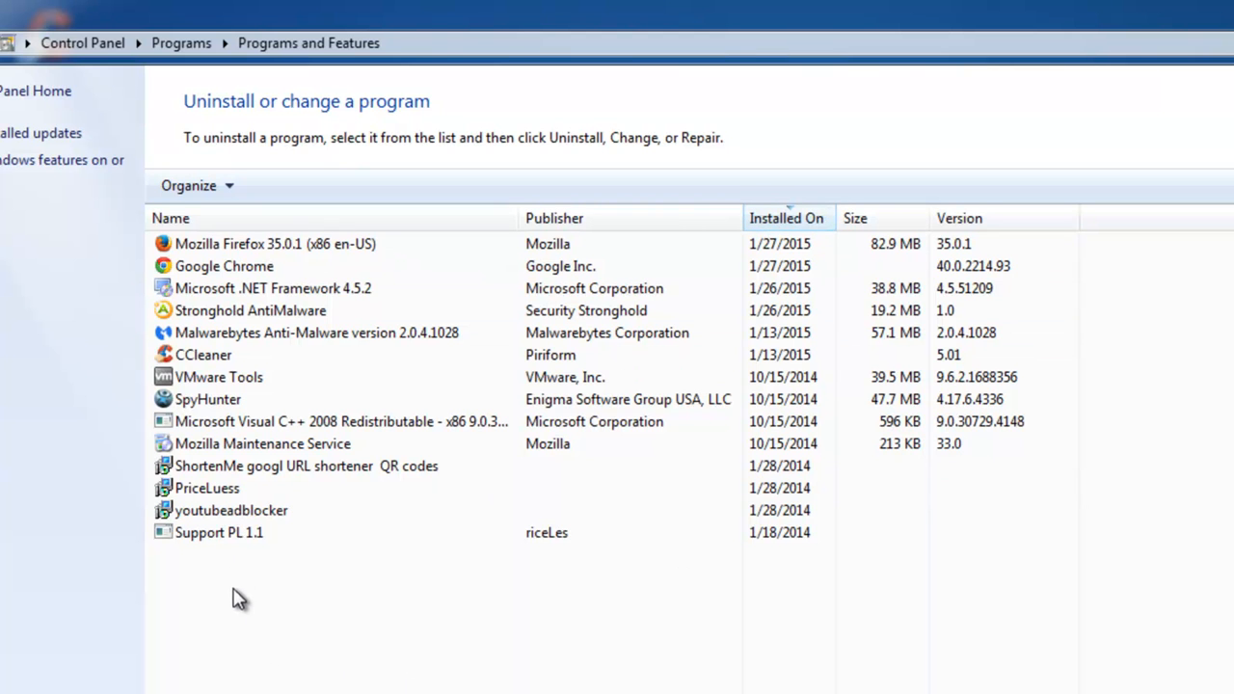
{"action": "left_click", "coordinate": [206, 488]}
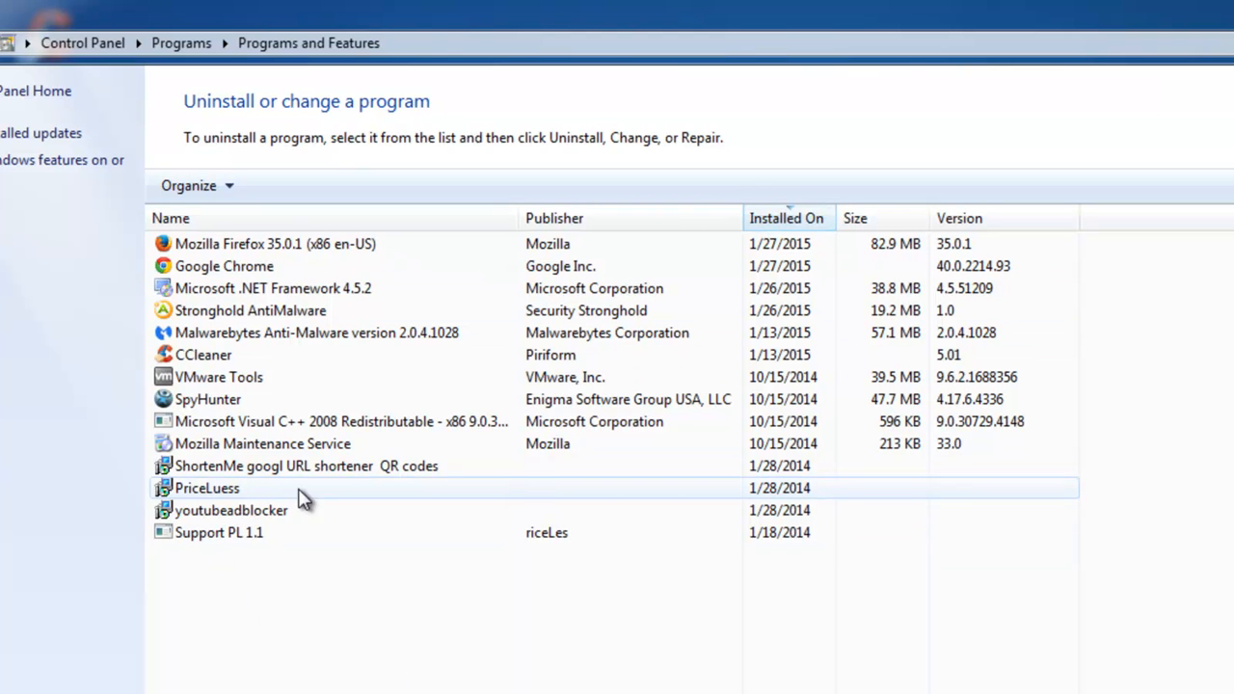
{"action": "left_click", "coordinate": [307, 465]}
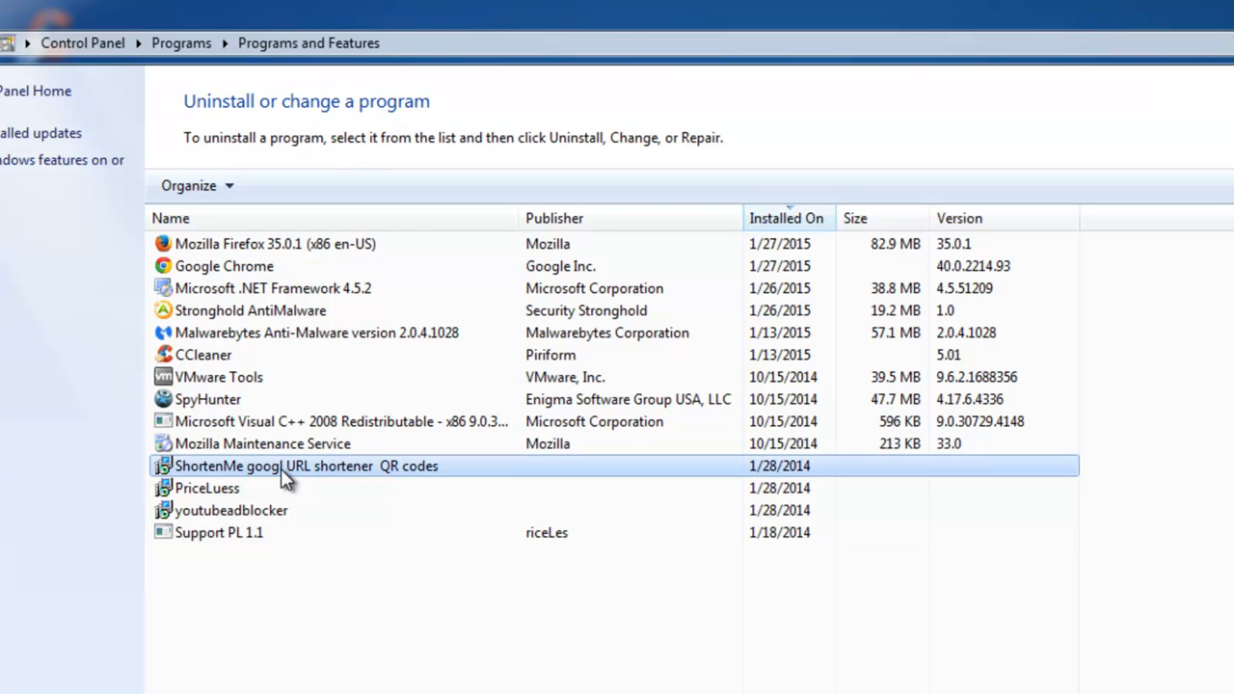
Step: Uninstall PriceLuess, declining its offered replacement browser extension
{"action": "left_click", "coordinate": [206, 488]}
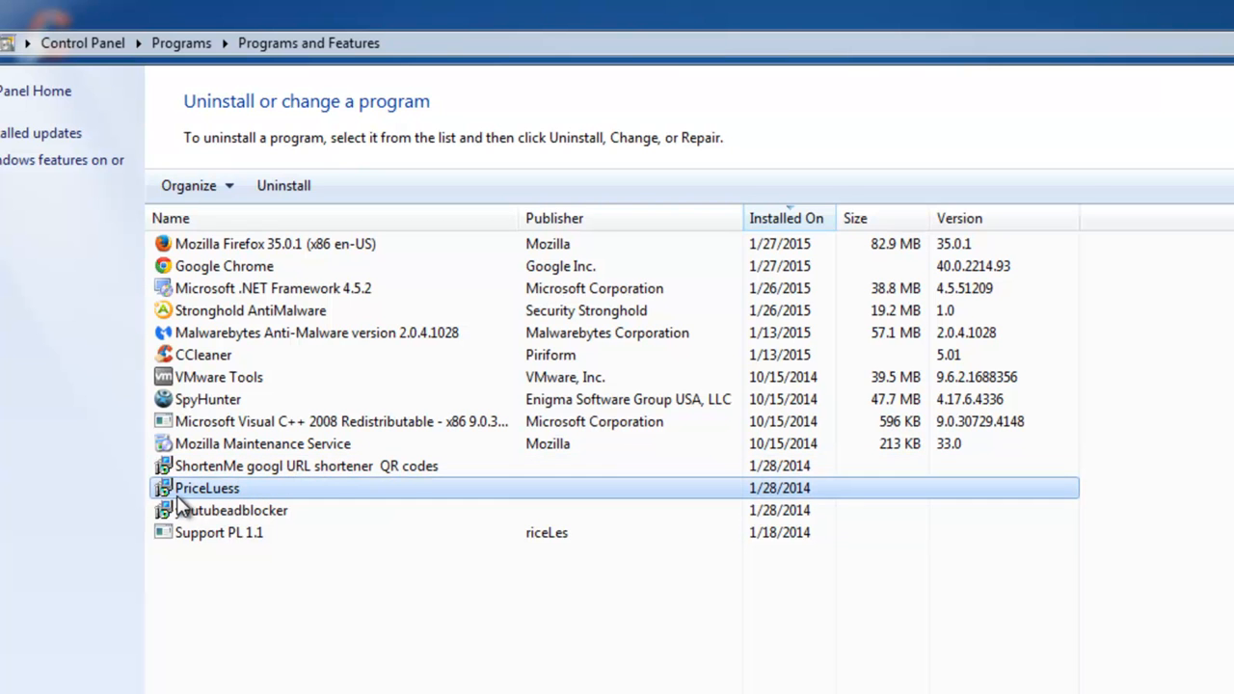
{"action": "left_click", "coordinate": [207, 488]}
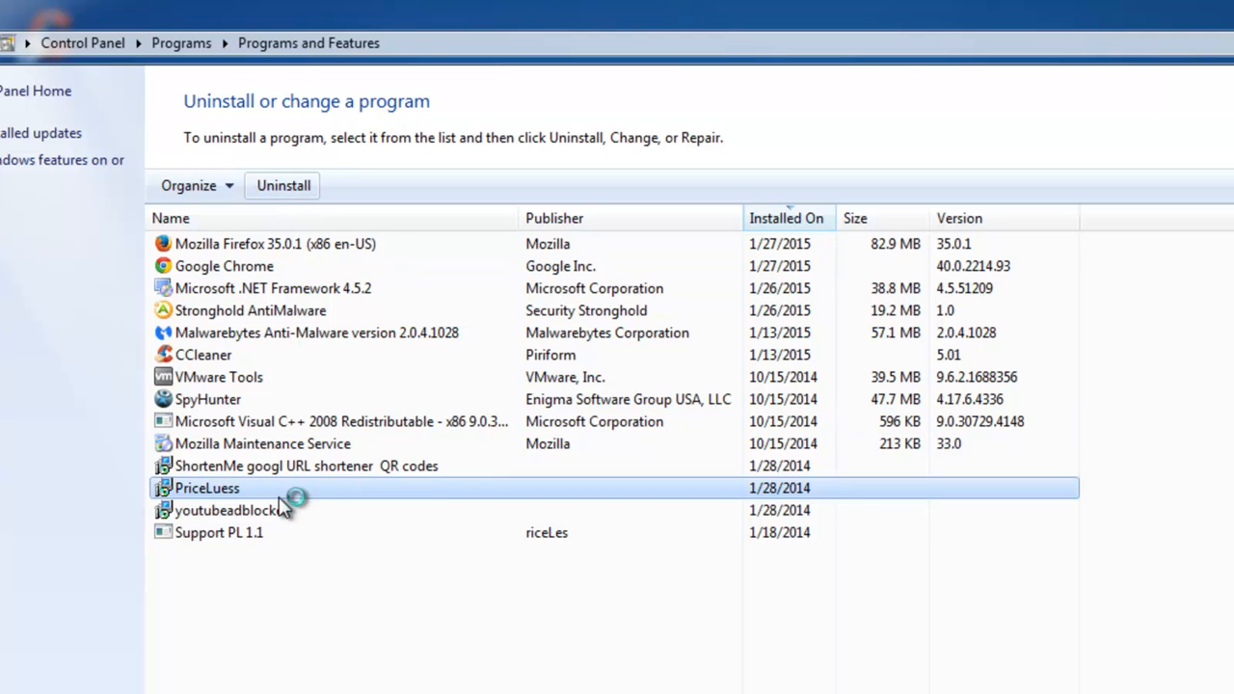
{"action": "left_click", "coordinate": [282, 185]}
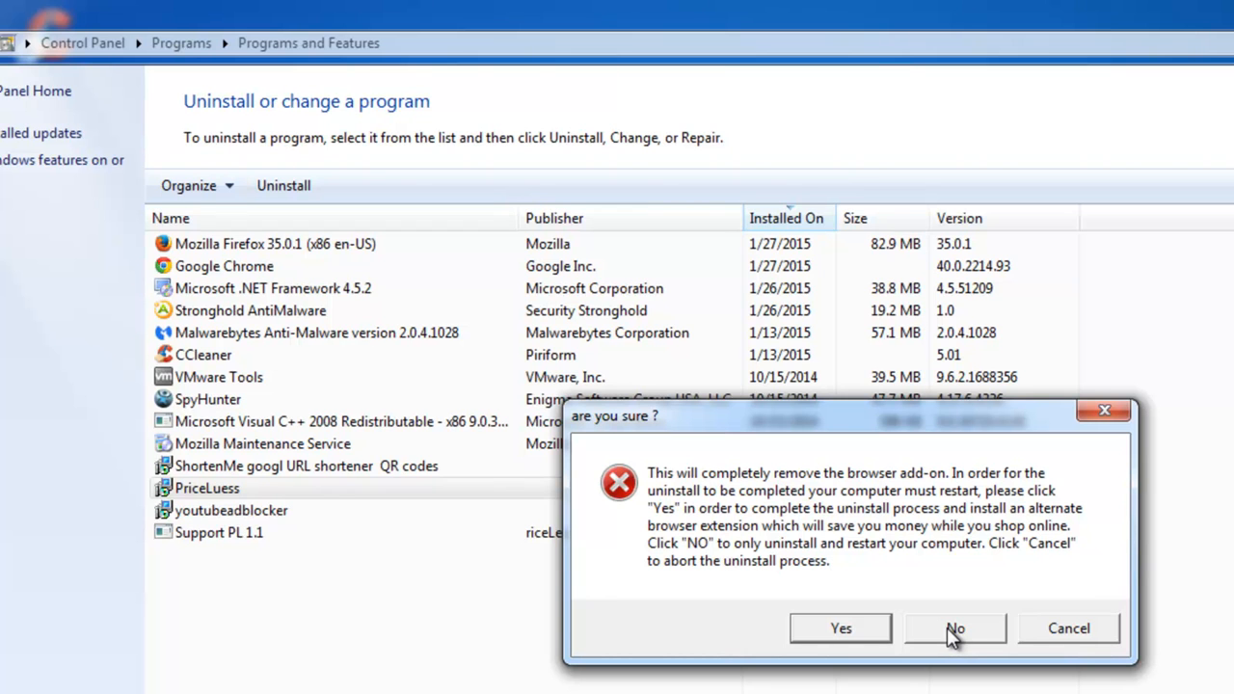
{"action": "left_click", "coordinate": [955, 628]}
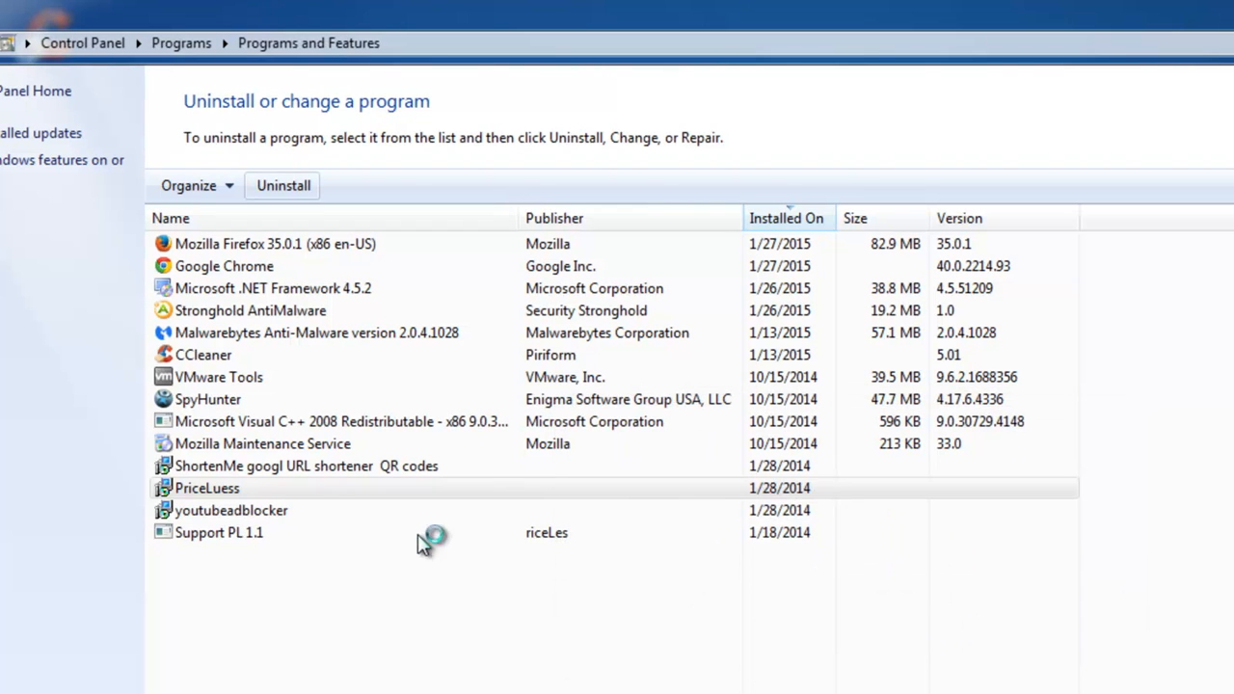
Step: Uninstall Support PL 1.1 and confirm its removal from the installed programs
{"action": "left_click", "coordinate": [206, 488]}
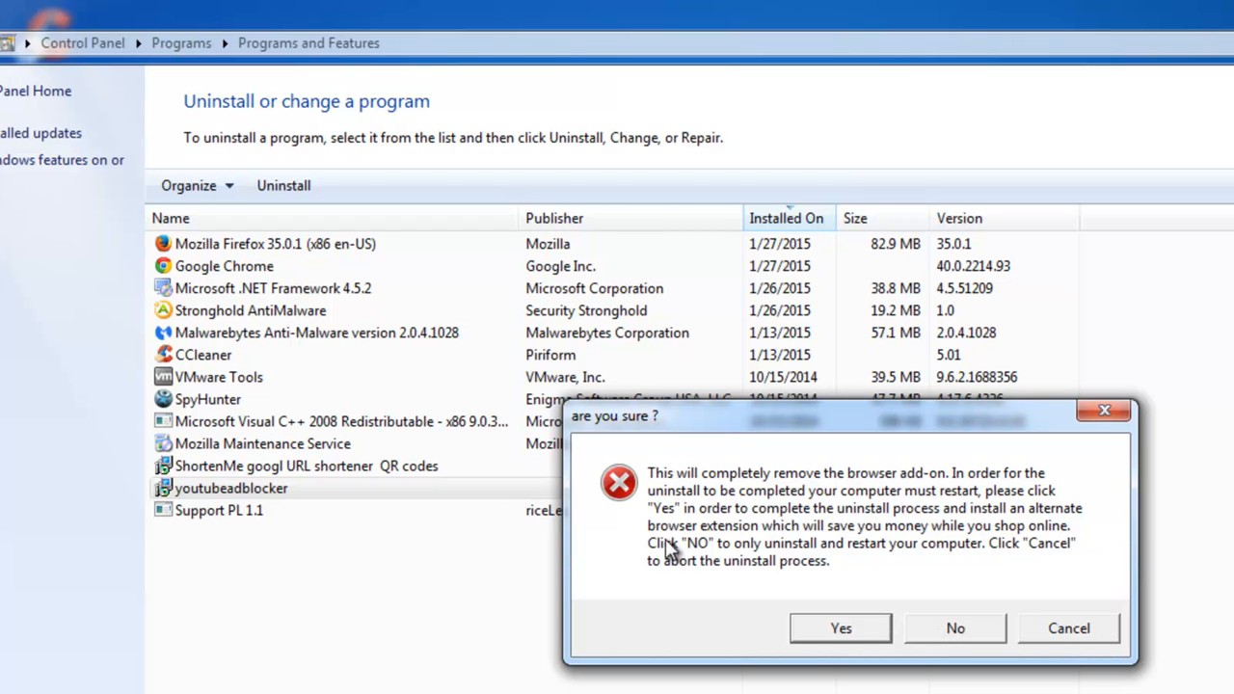
{"action": "mouse_move", "coordinate": [955, 633]}
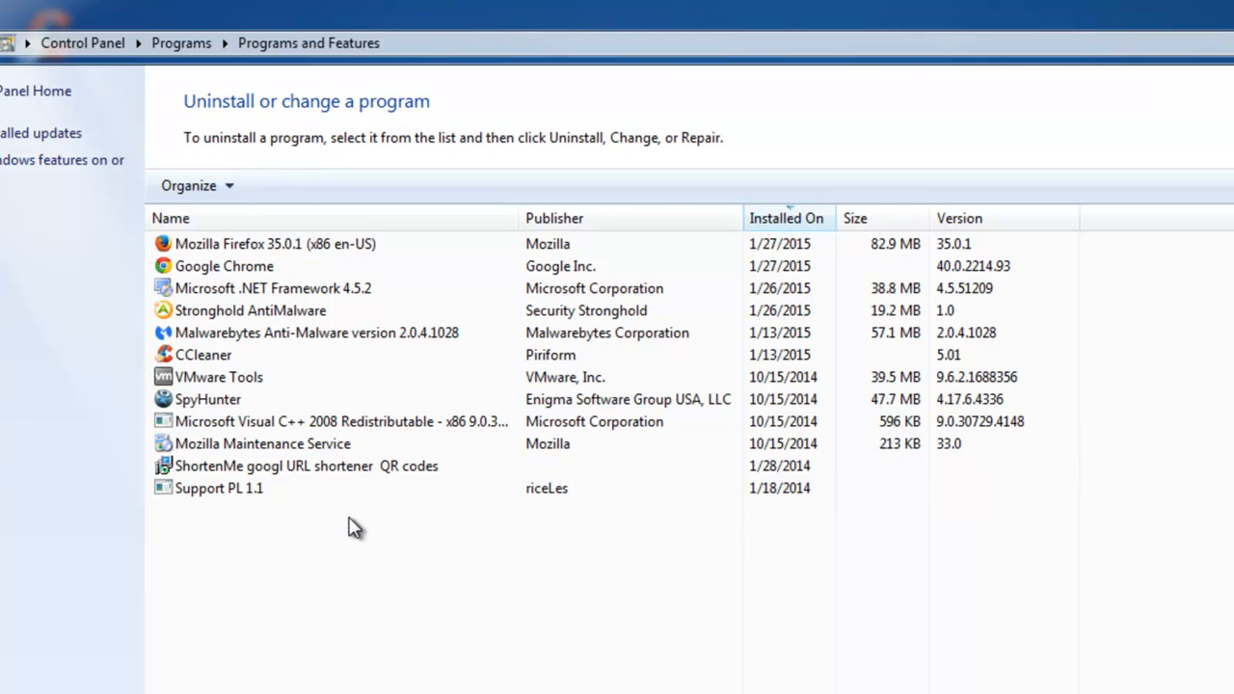
{"action": "left_click", "coordinate": [307, 465]}
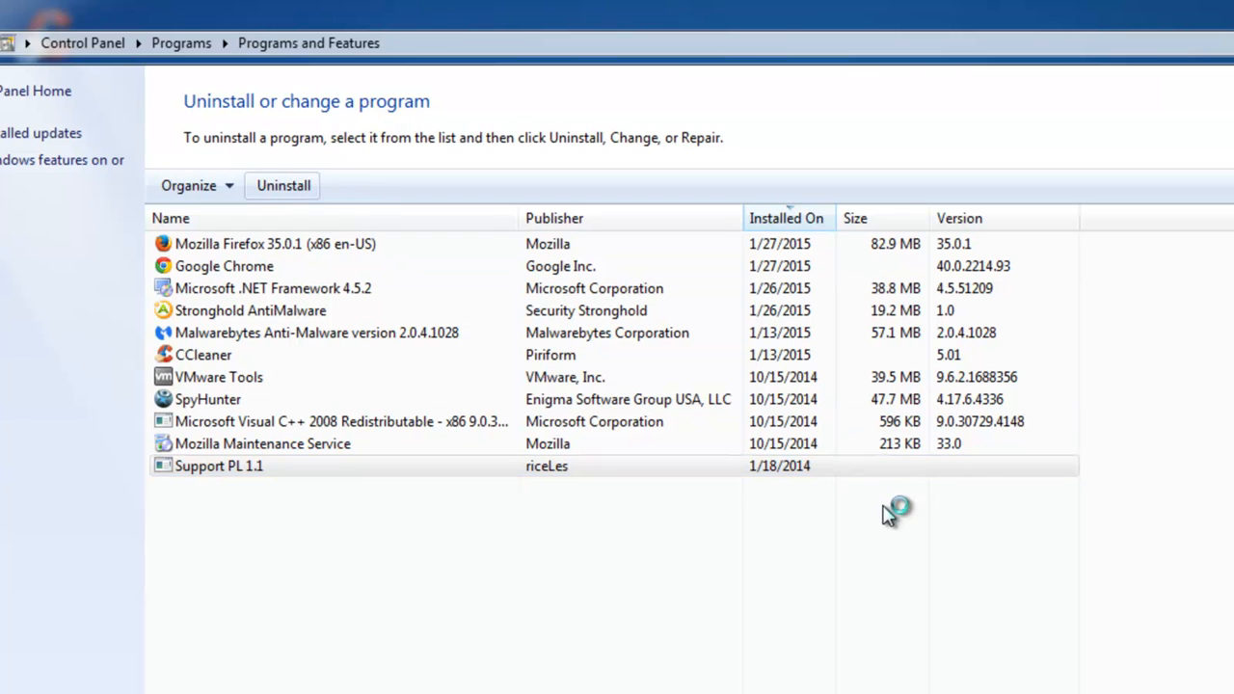
{"action": "left_click", "coordinate": [281, 185]}
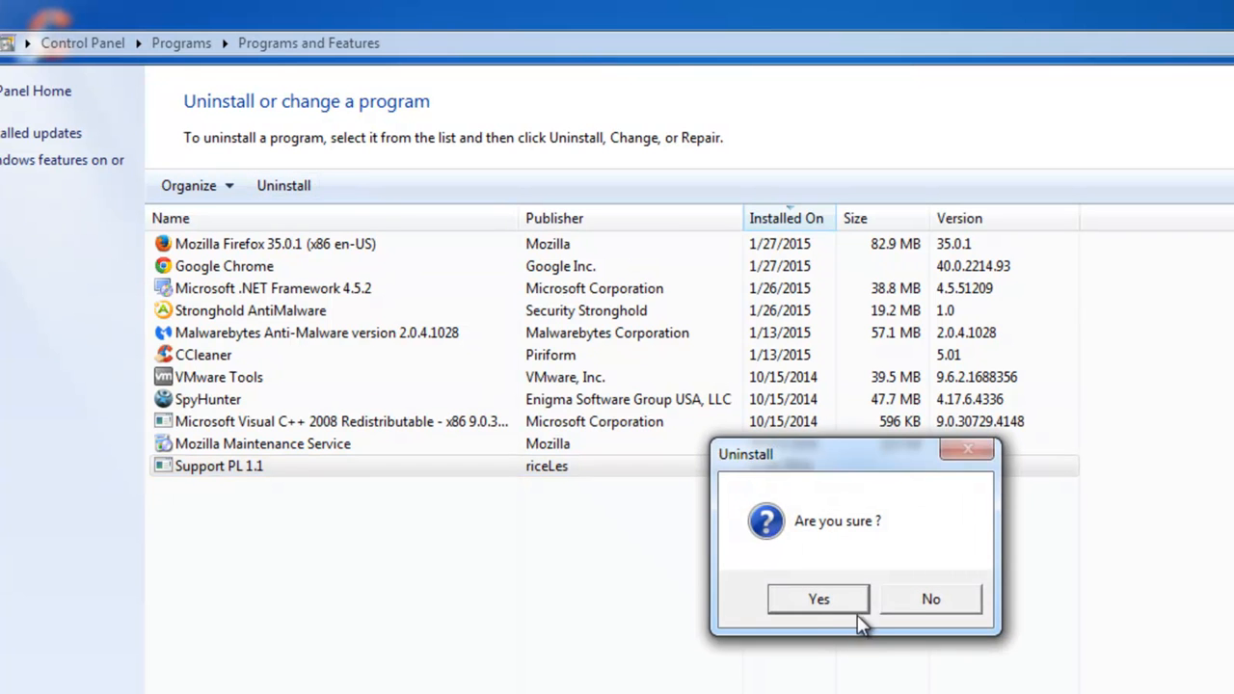
{"action": "left_click", "coordinate": [818, 598]}
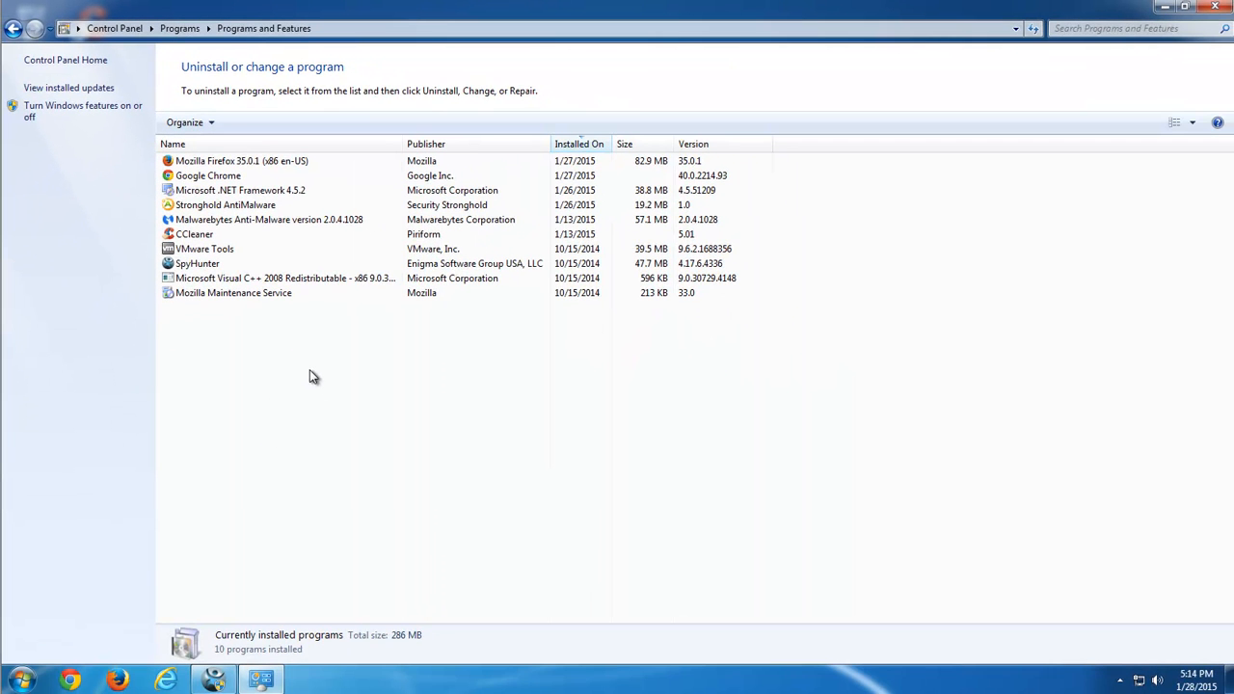
Step: Launch Firefox and remove the PriceLuess extension from the Add-ons Manager
{"action": "left_click", "coordinate": [1213, 8]}
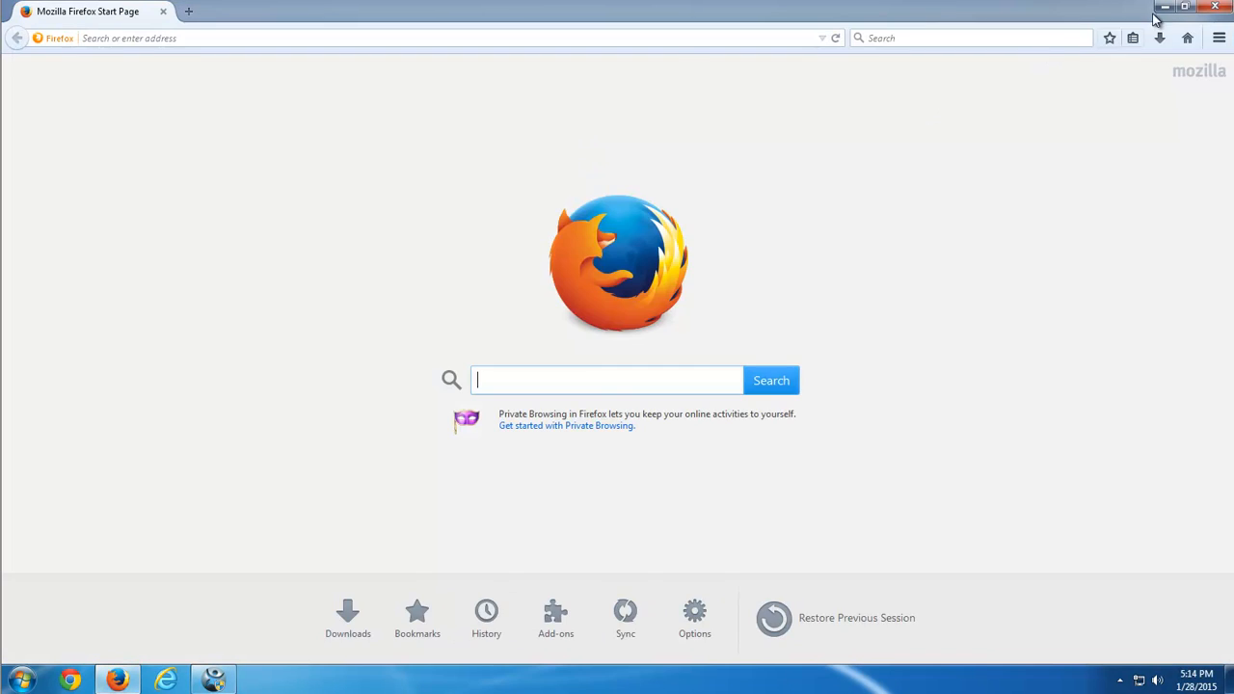
{"action": "left_click", "coordinate": [1161, 8]}
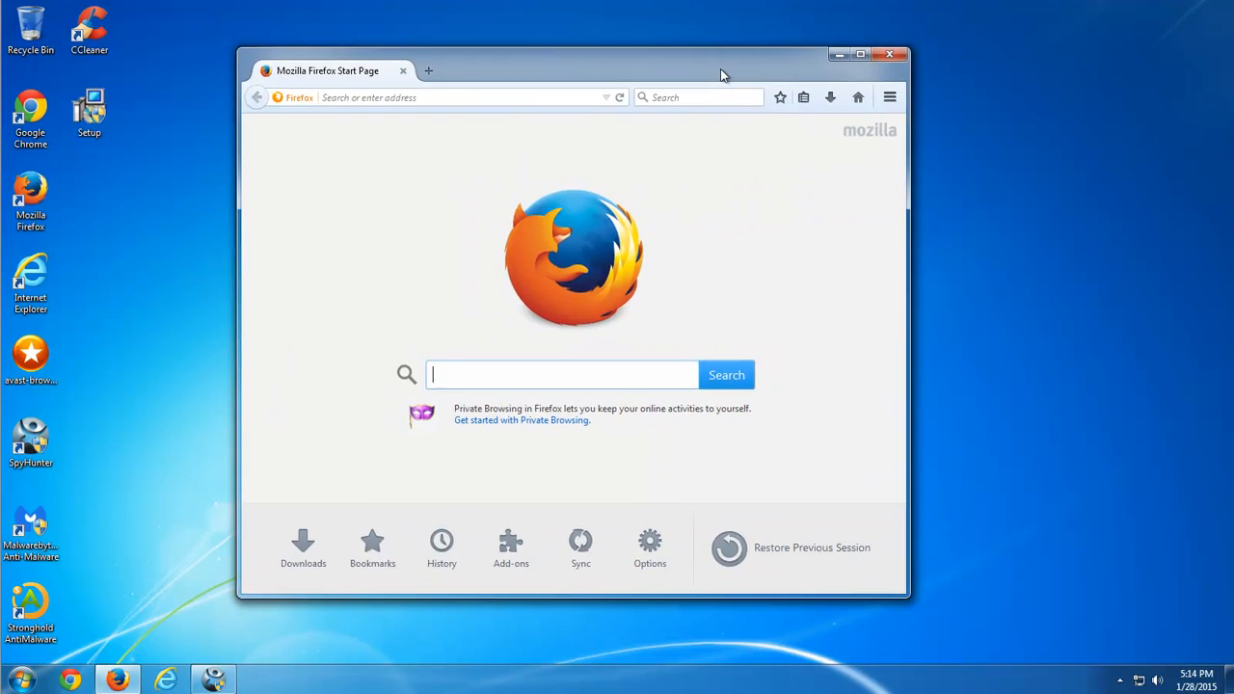
{"action": "left_click", "coordinate": [887, 97]}
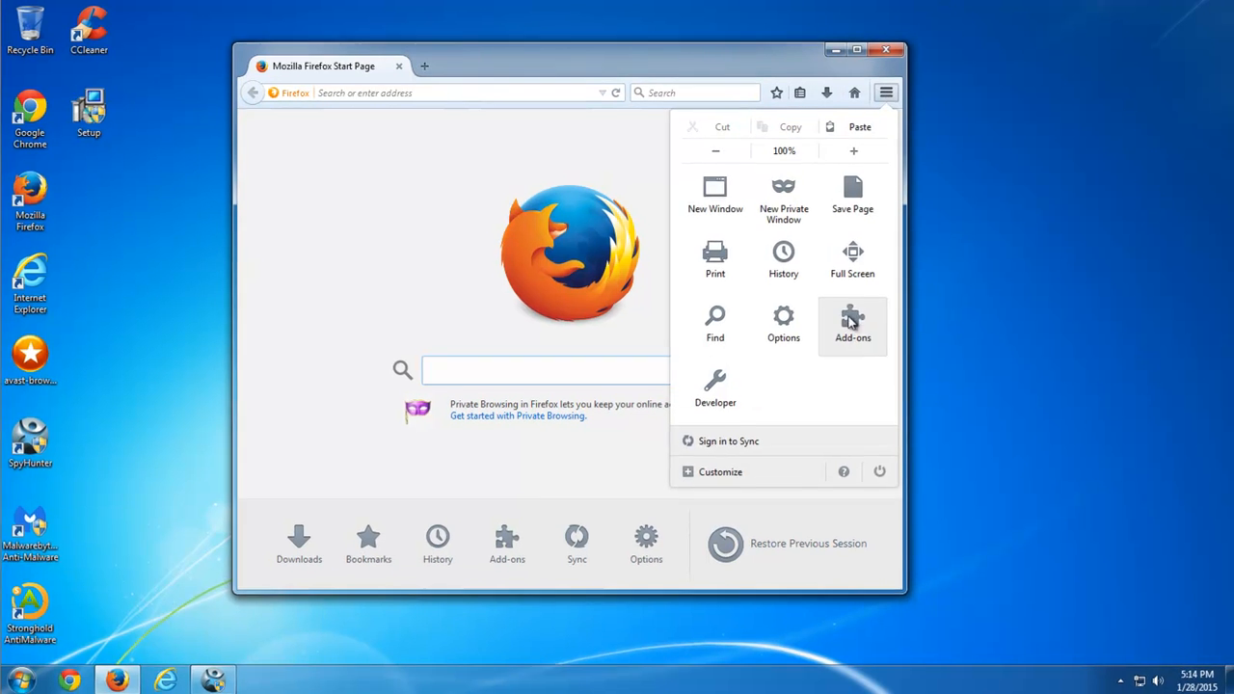
{"action": "left_click", "coordinate": [852, 324]}
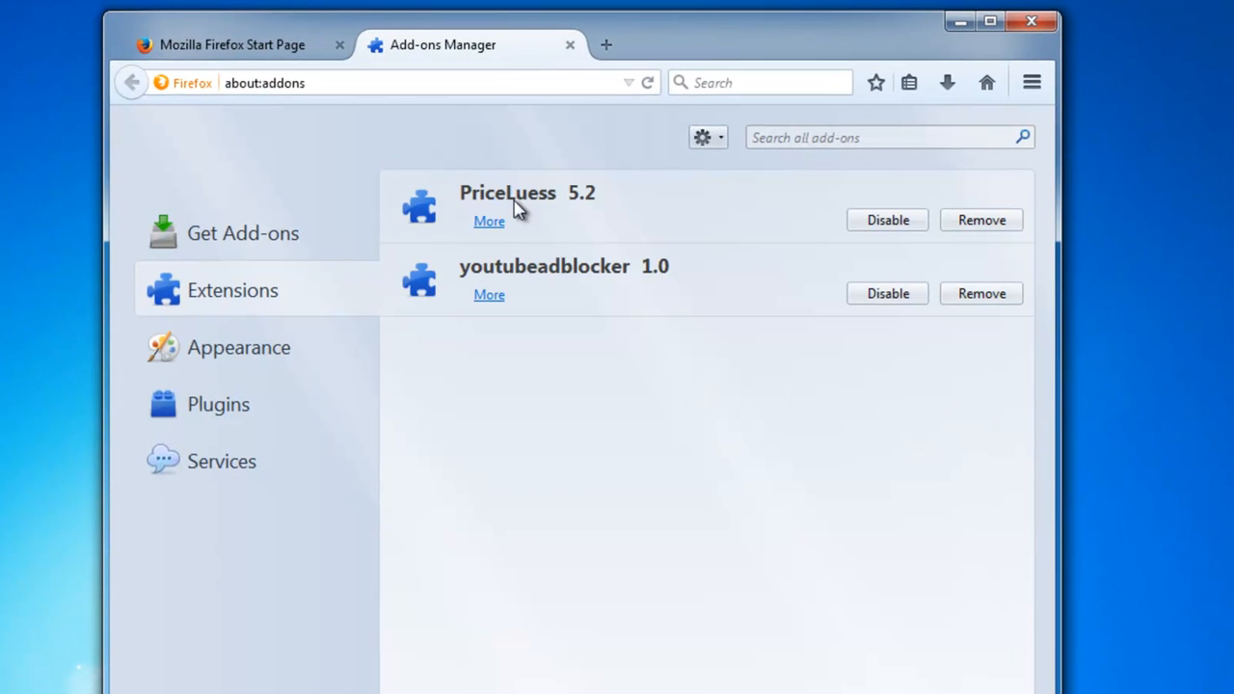
{"action": "left_click", "coordinate": [982, 293]}
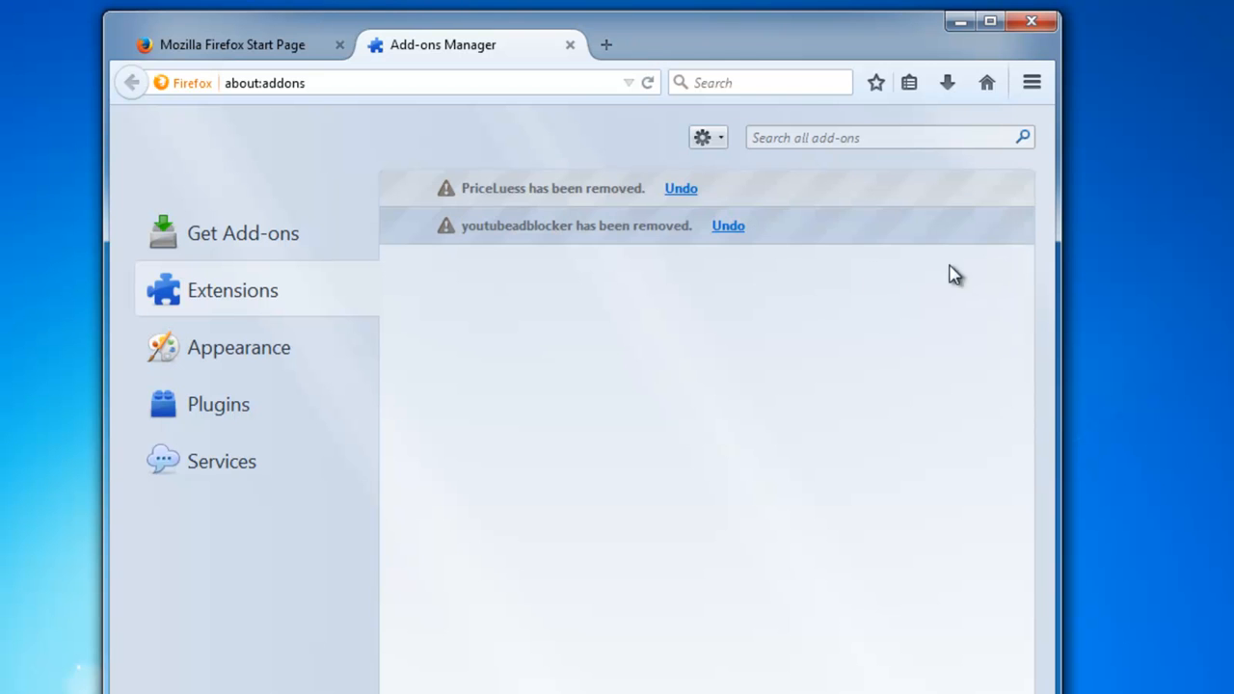
{"action": "mouse_move", "coordinate": [725, 231]}
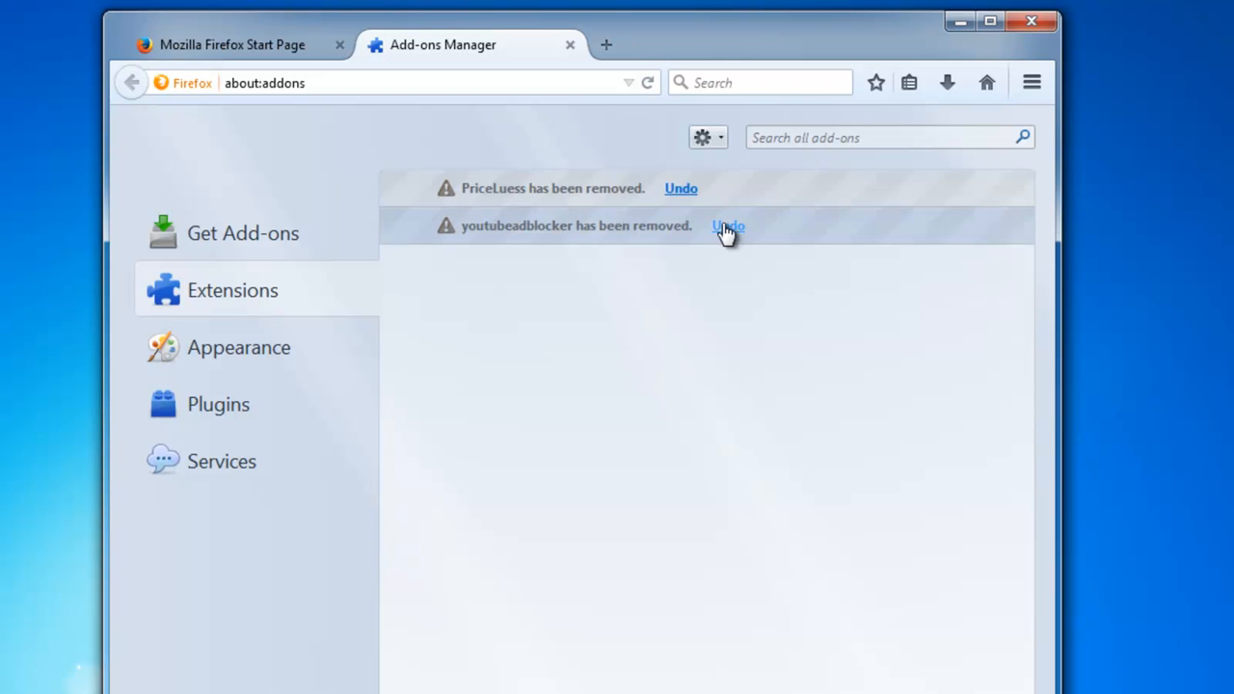
{"action": "mouse_move", "coordinate": [571, 44]}
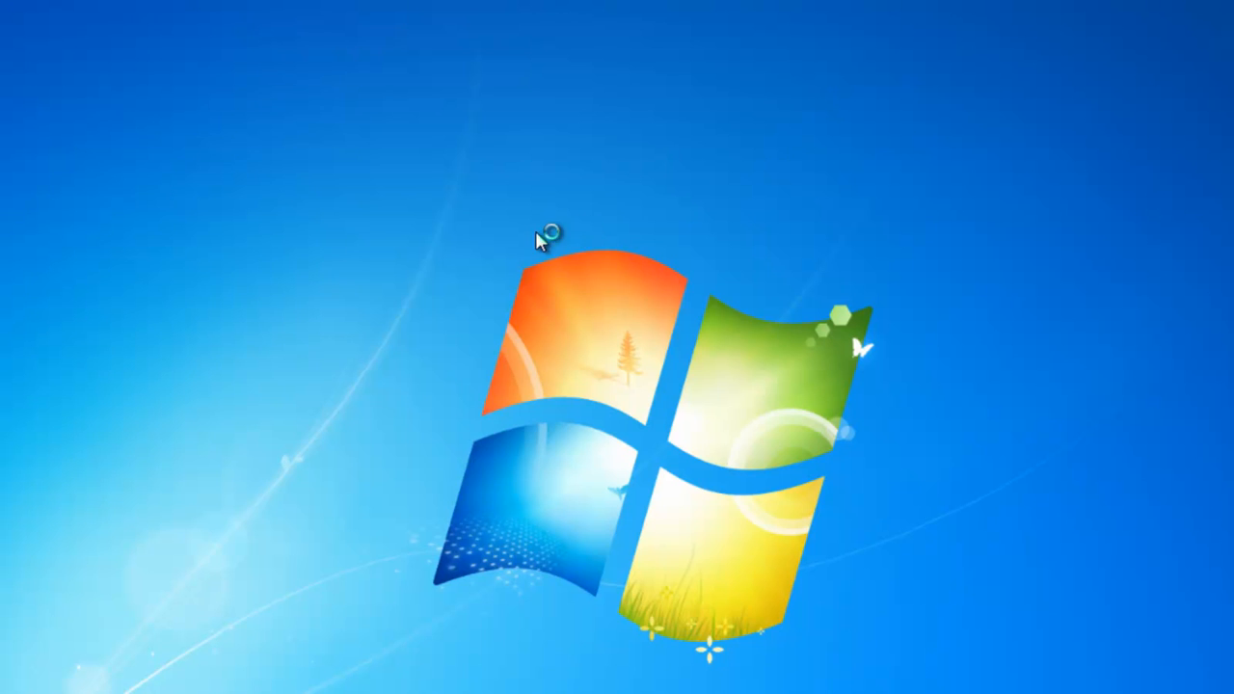
Step: Launch Chrome and delete the PriceLuess and ShortenMe URL shortener extensions
{"action": "left_click", "coordinate": [1111, 38]}
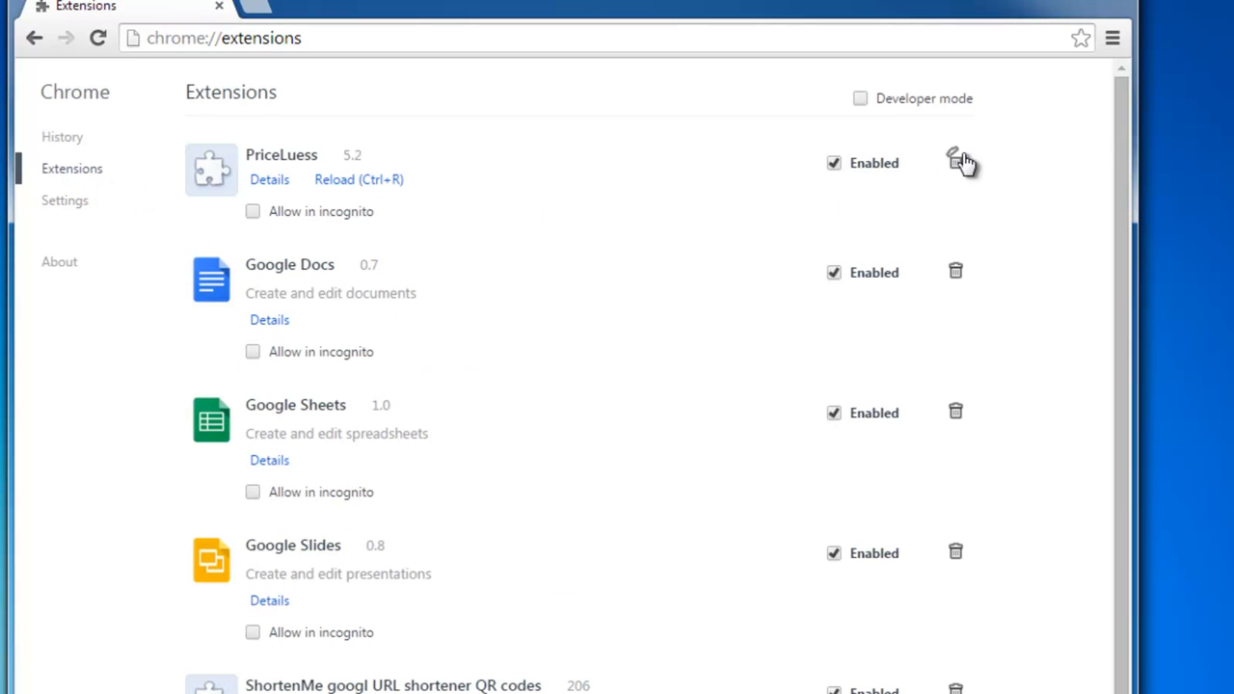
{"action": "left_click", "coordinate": [957, 162]}
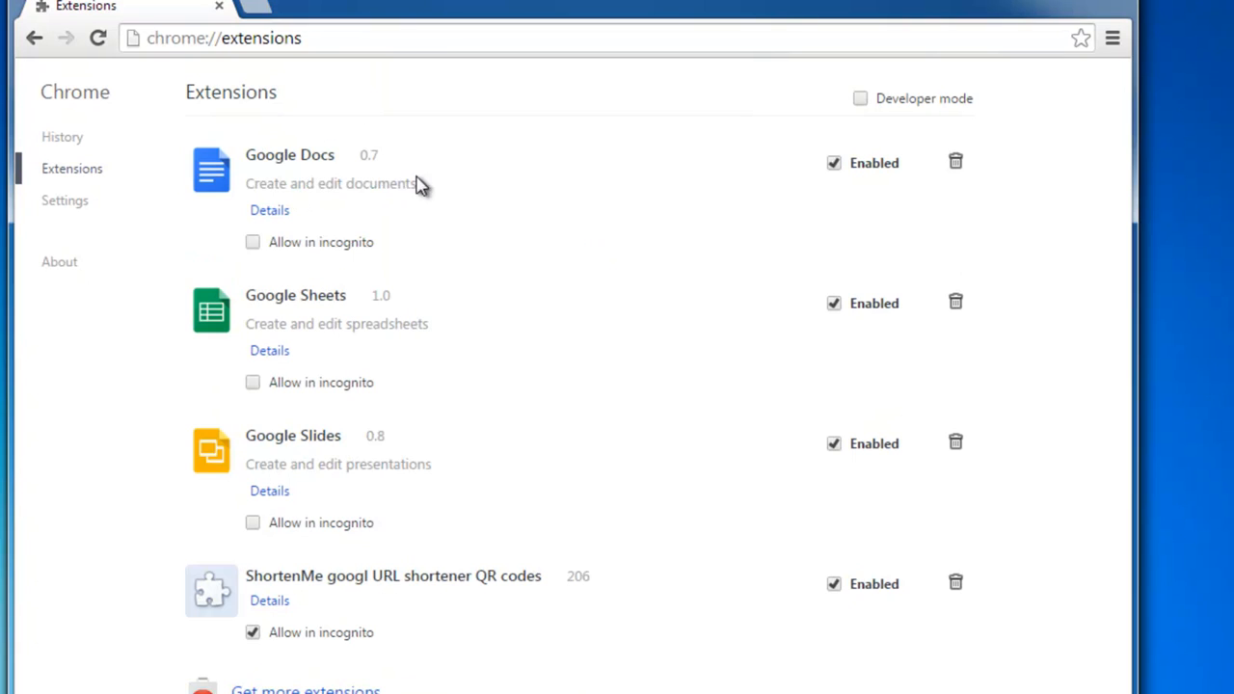
{"action": "mouse_move", "coordinate": [957, 582]}
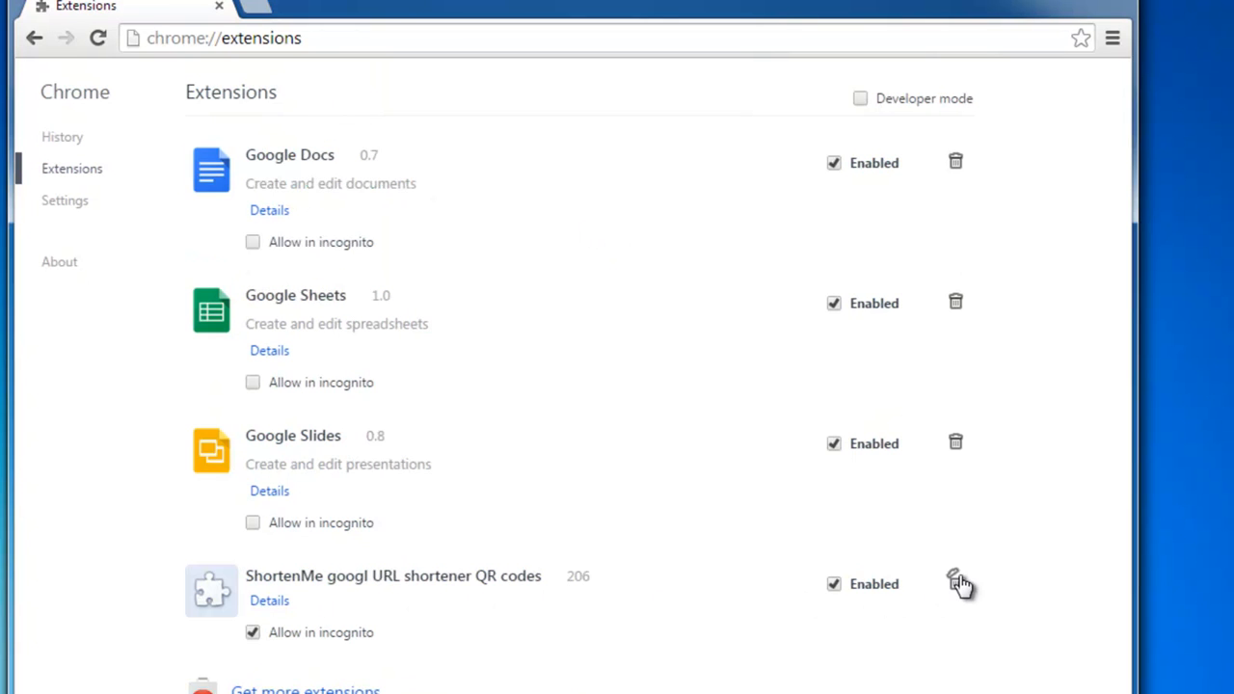
{"action": "left_click", "coordinate": [957, 582]}
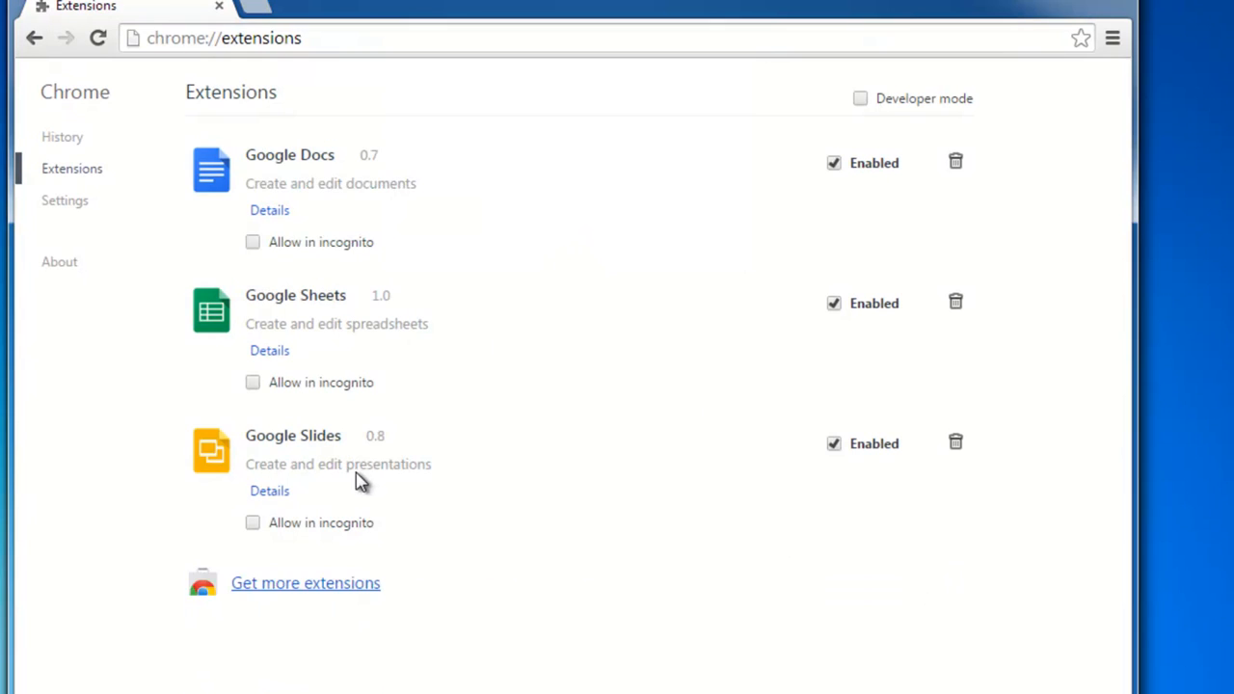
{"action": "mouse_move", "coordinate": [498, 490]}
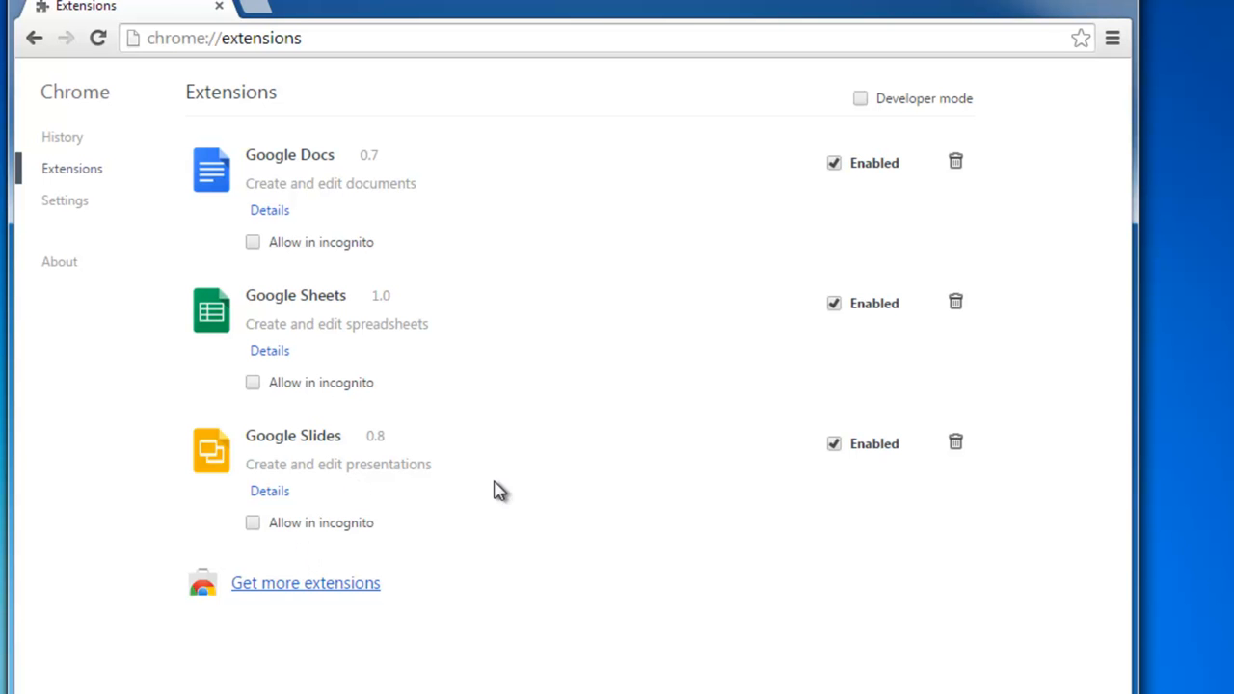
{"action": "left_click", "coordinate": [218, 7]}
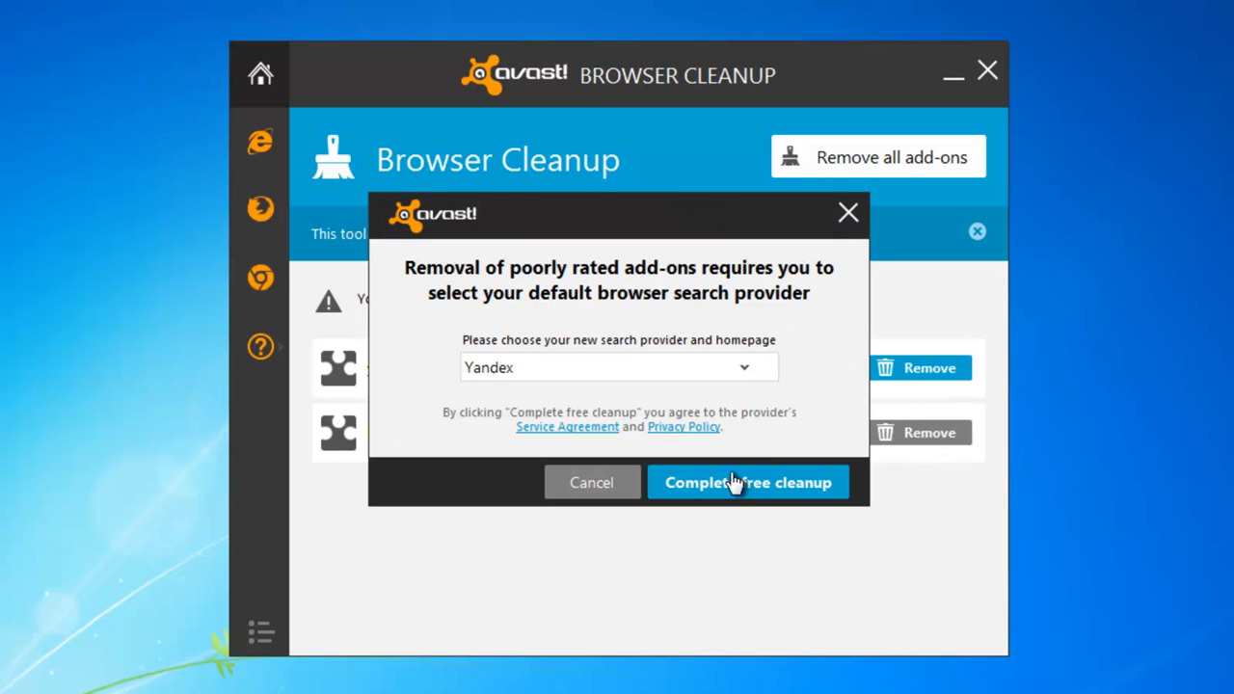
Step: Reset browser settings to originals, choosing a search provider and completing the free cleanup
{"action": "left_click", "coordinate": [617, 366]}
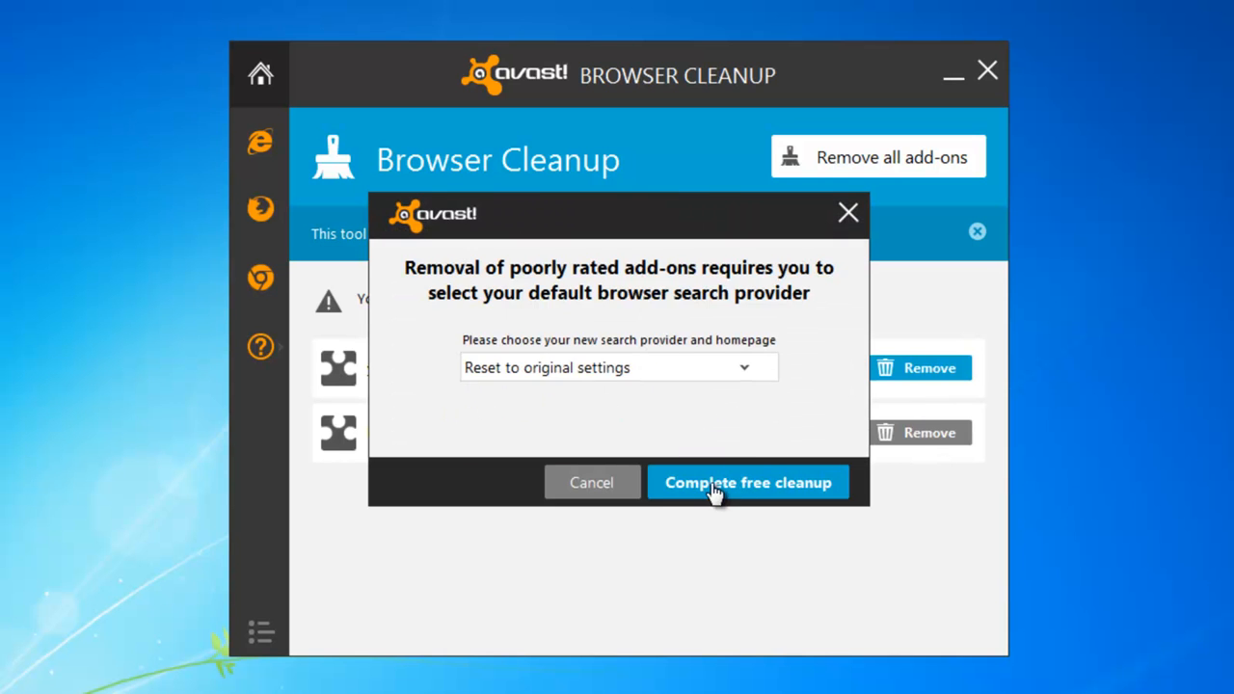
{"action": "left_click", "coordinate": [748, 482]}
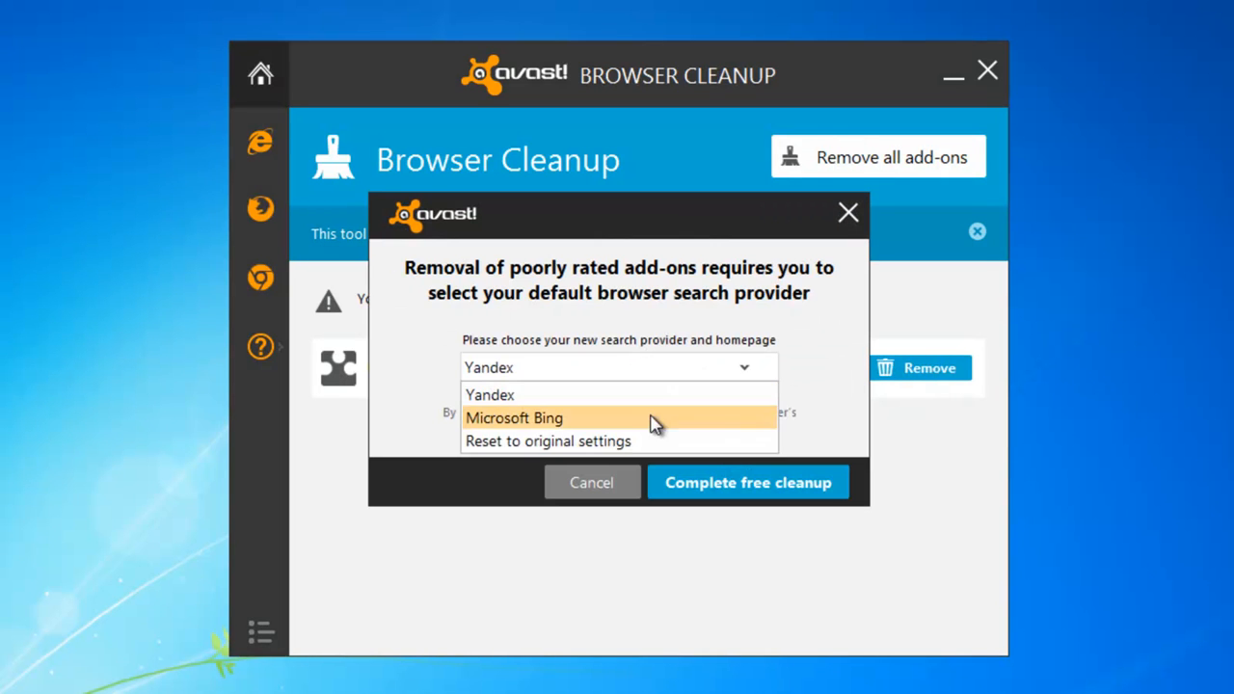
{"action": "left_click", "coordinate": [749, 483]}
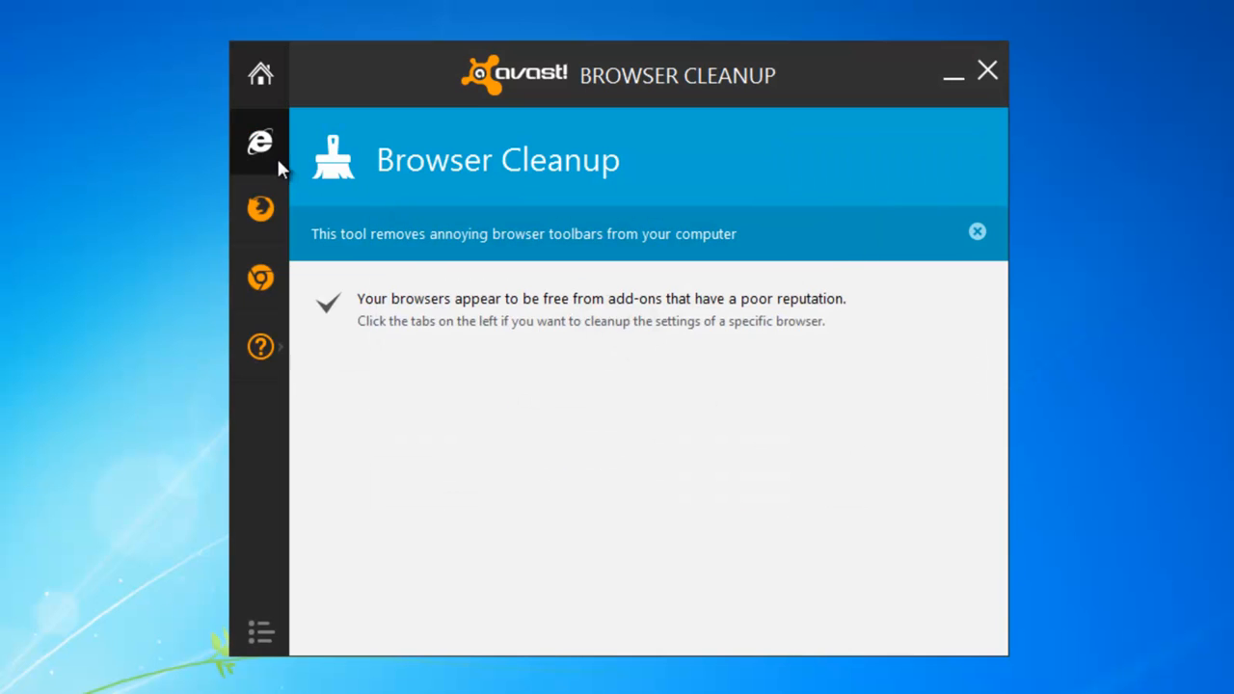
Step: Remove Internet Explorer's HTML Document and XML DOM Document add-ons
{"action": "left_click", "coordinate": [261, 143]}
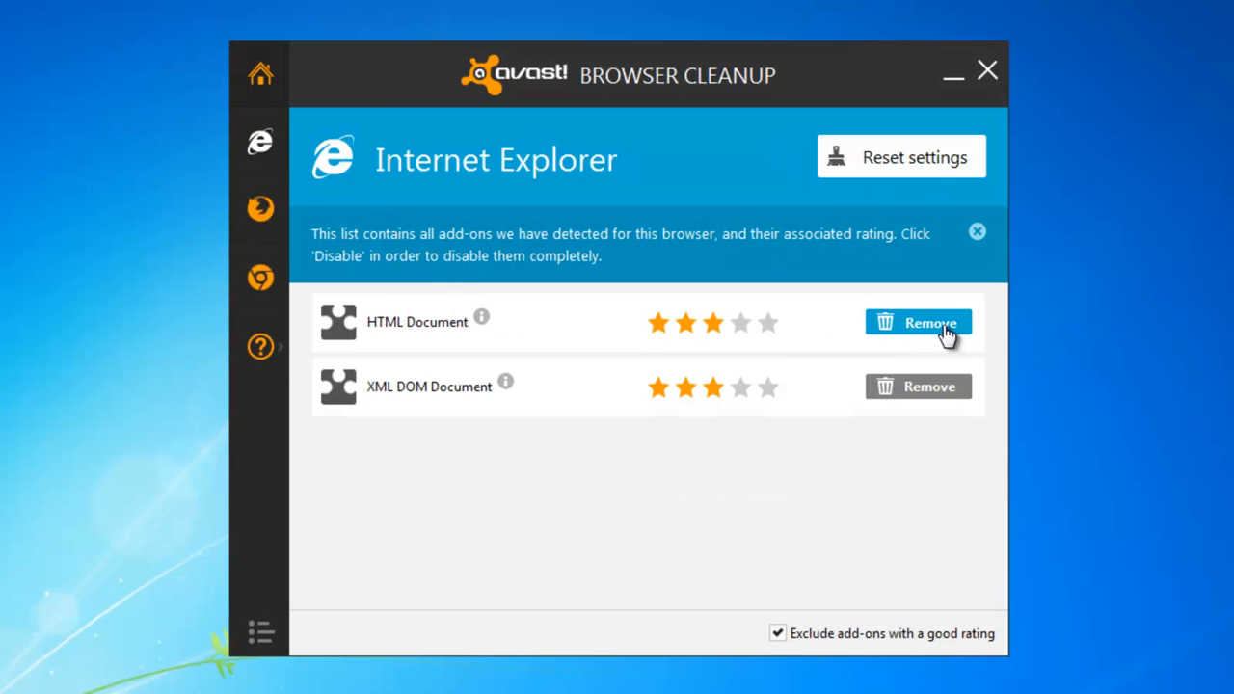
{"action": "left_click", "coordinate": [918, 322]}
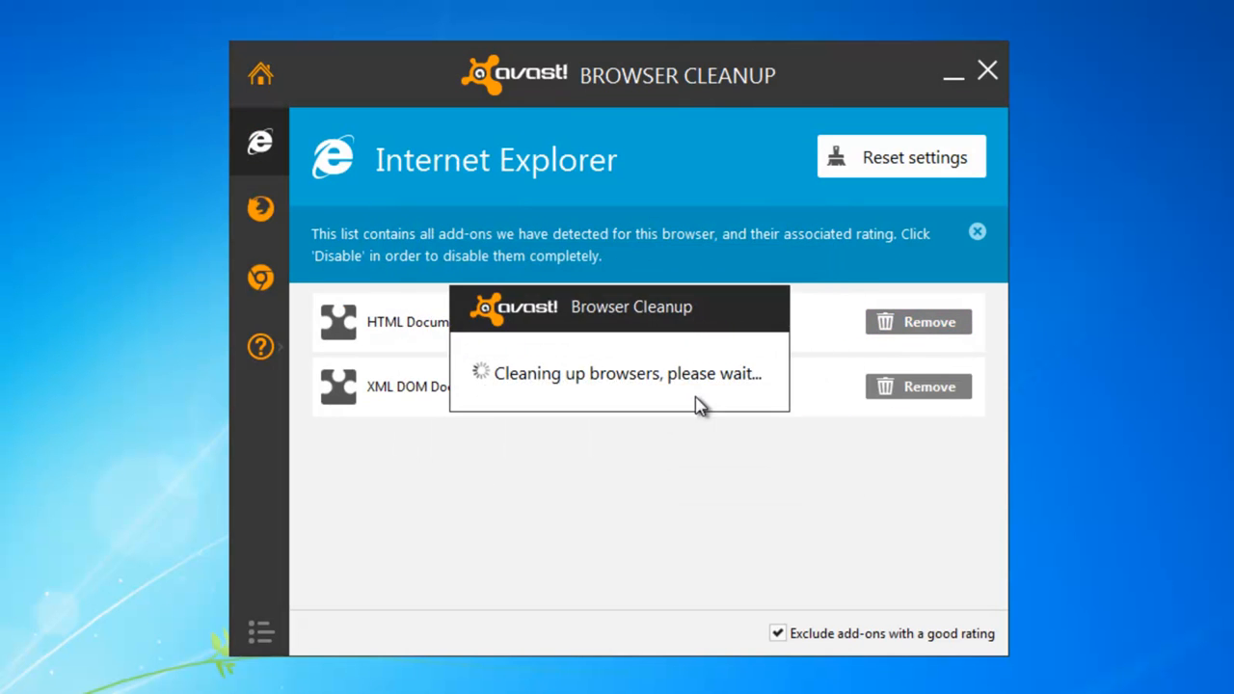
{"action": "left_click", "coordinate": [918, 320]}
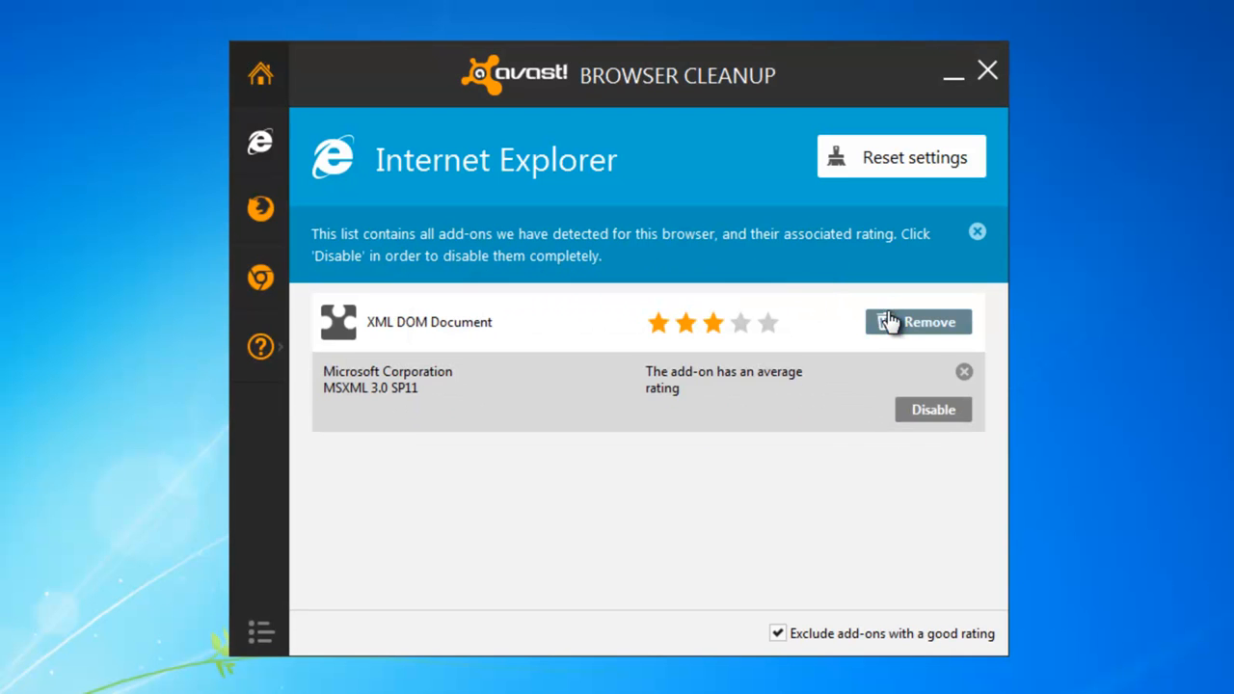
{"action": "left_click", "coordinate": [918, 320]}
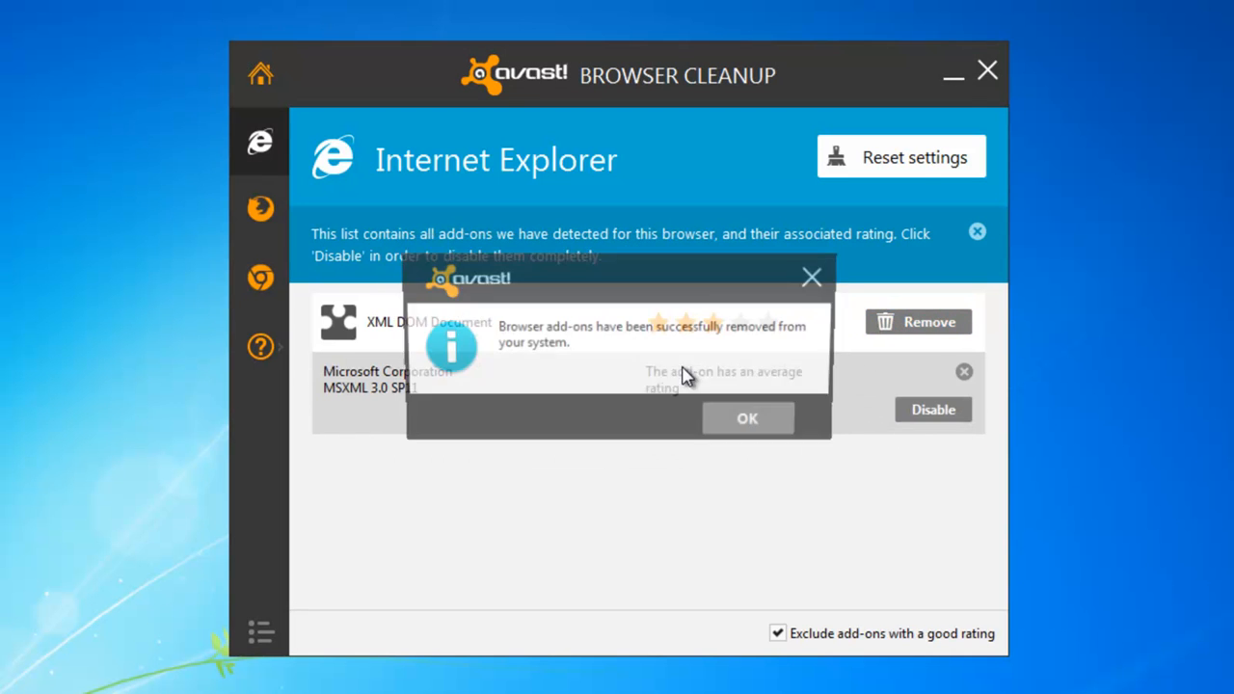
{"action": "left_click", "coordinate": [749, 416]}
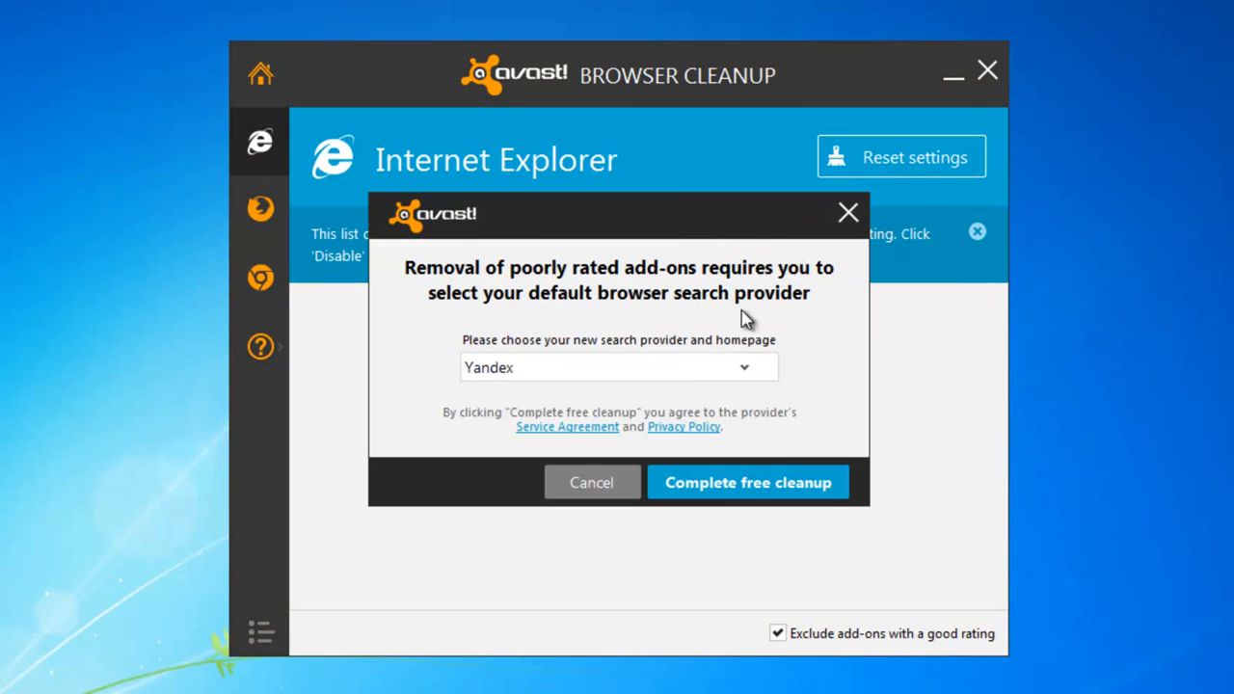
Step: Apply the new search provider and review the empty Chrome add-ons list
{"action": "left_click", "coordinate": [749, 482]}
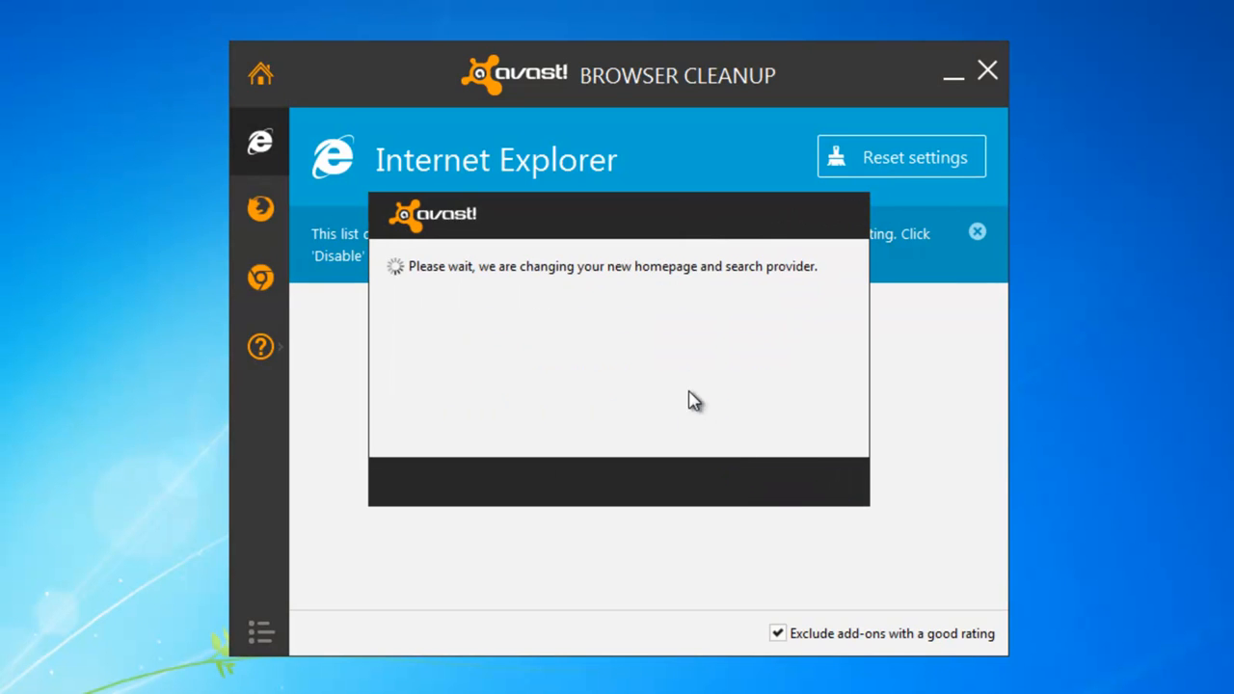
{"action": "left_click", "coordinate": [260, 278]}
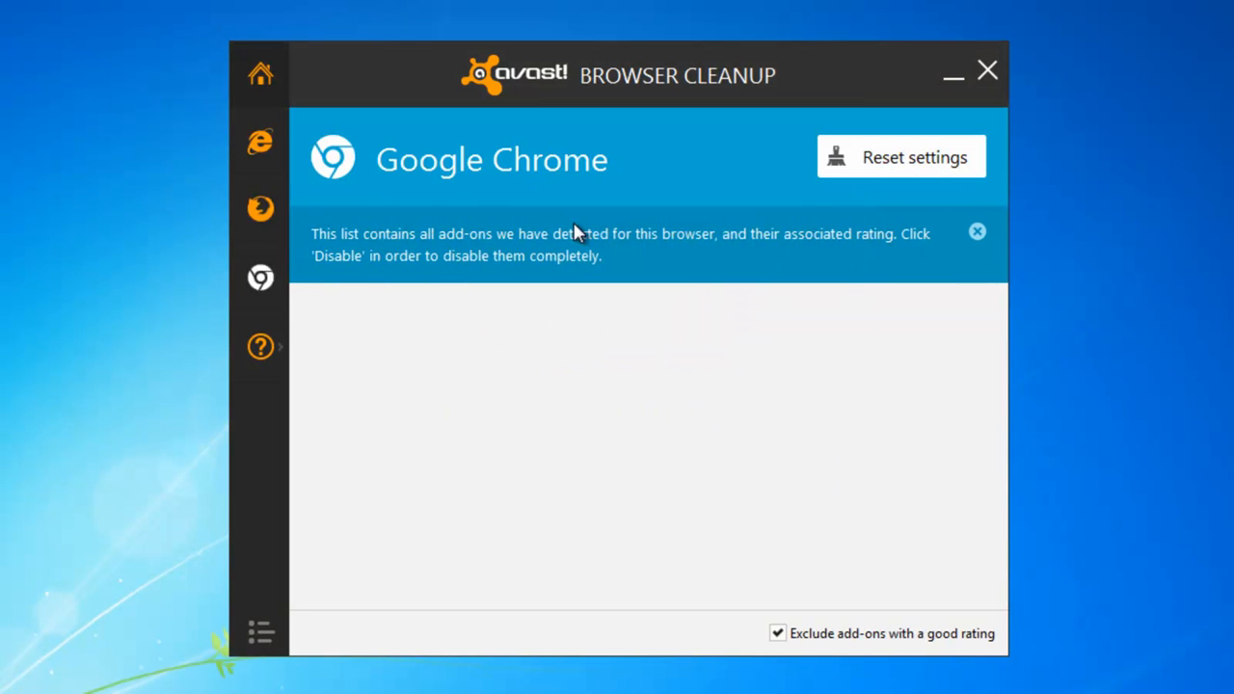
{"action": "left_click", "coordinate": [987, 70]}
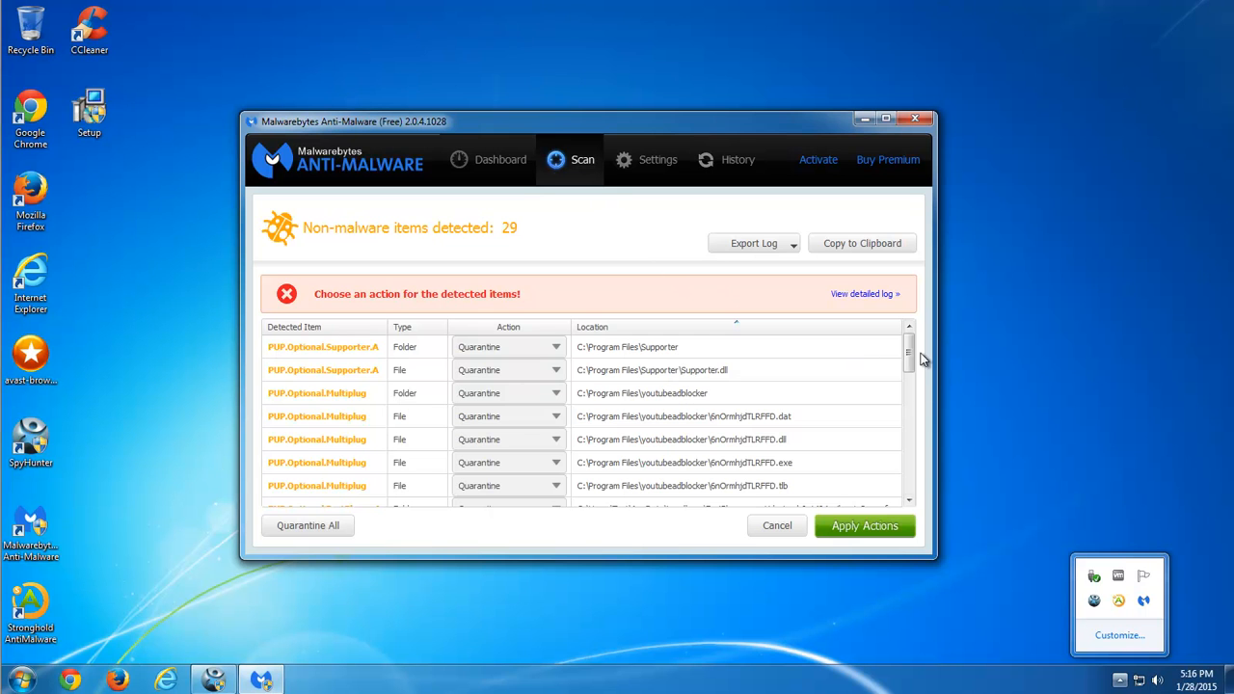
Step: Quarantine all 29 detected items and close Malwarebytes after cleaning finishes
{"action": "scroll", "scroll_direction": "down", "scroll_amount": 3}
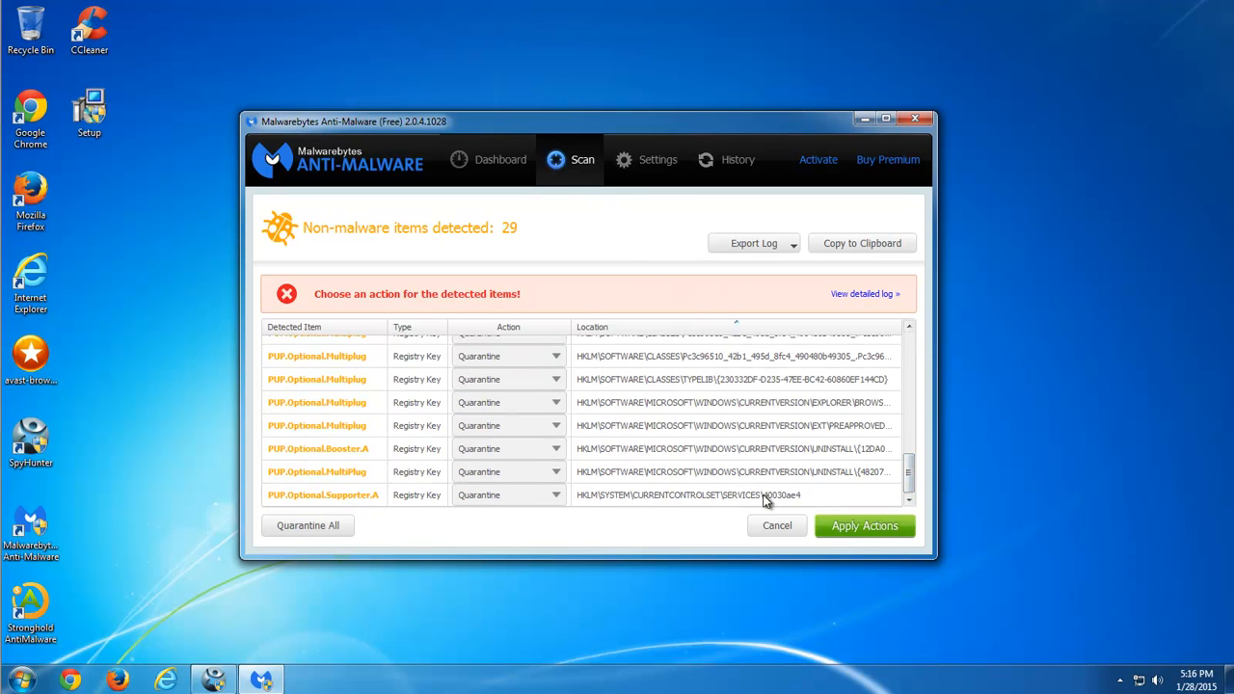
{"action": "left_click", "coordinate": [864, 525]}
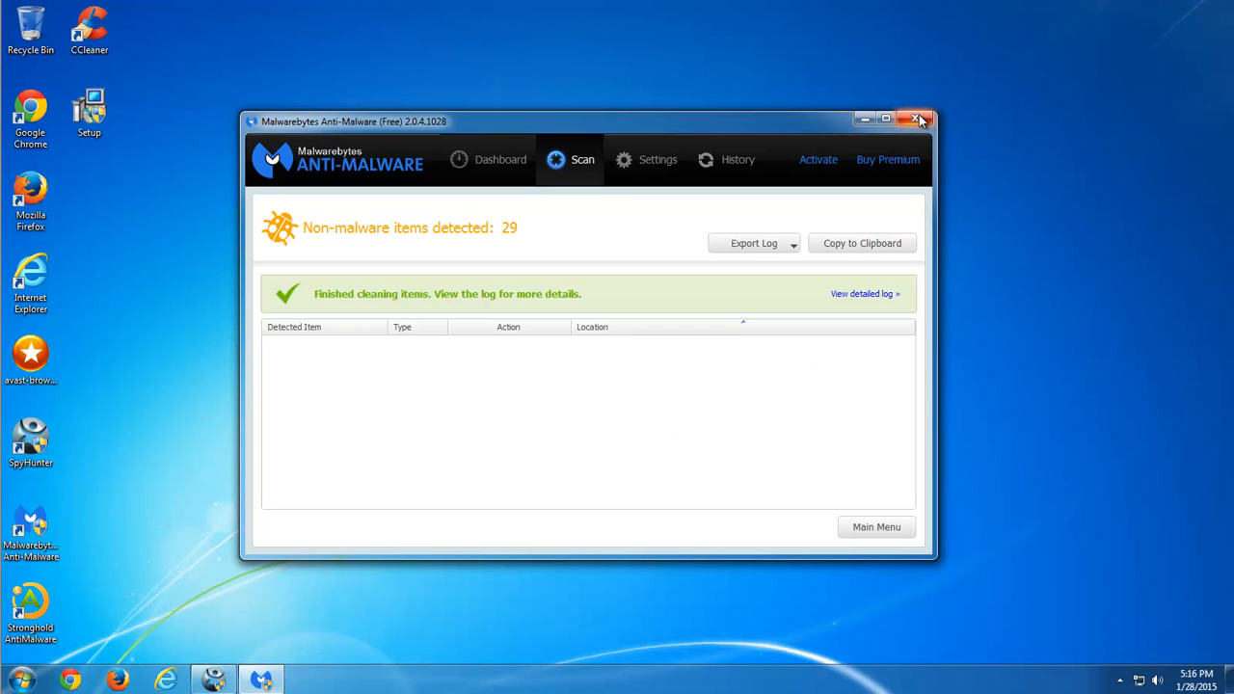
{"action": "left_click", "coordinate": [918, 120]}
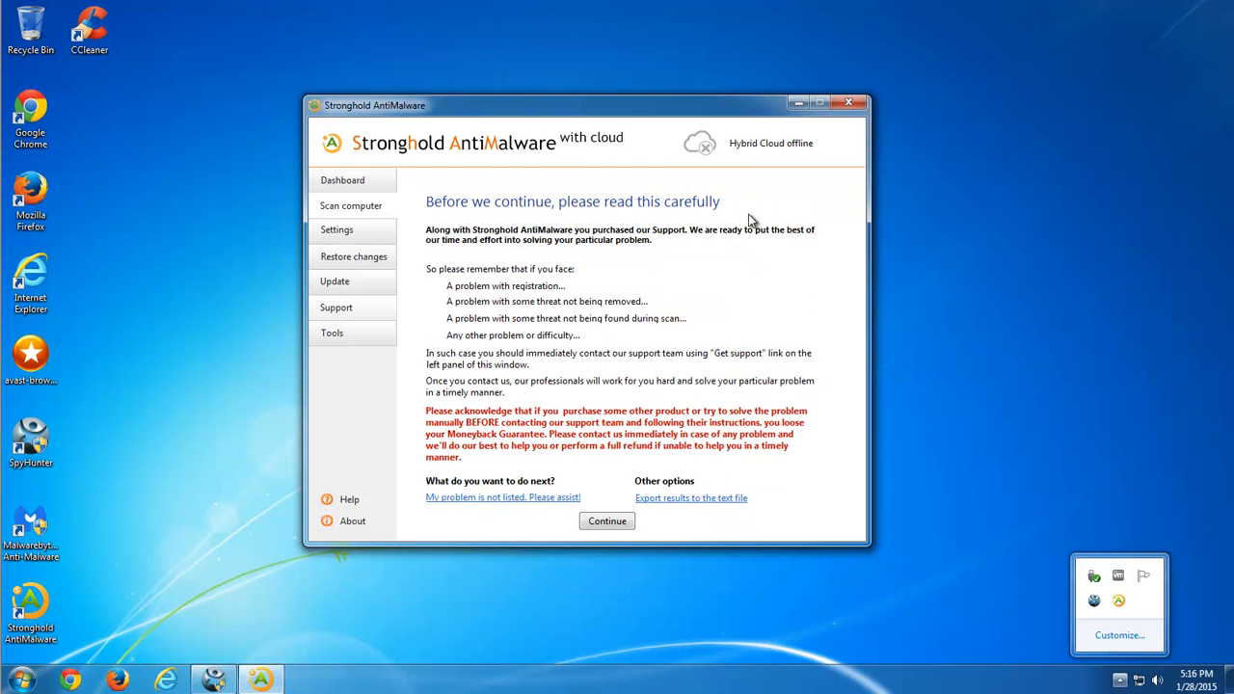
Step: Continue past the support notice and fix all 262 detected adware and trojan items
{"action": "left_click", "coordinate": [606, 521]}
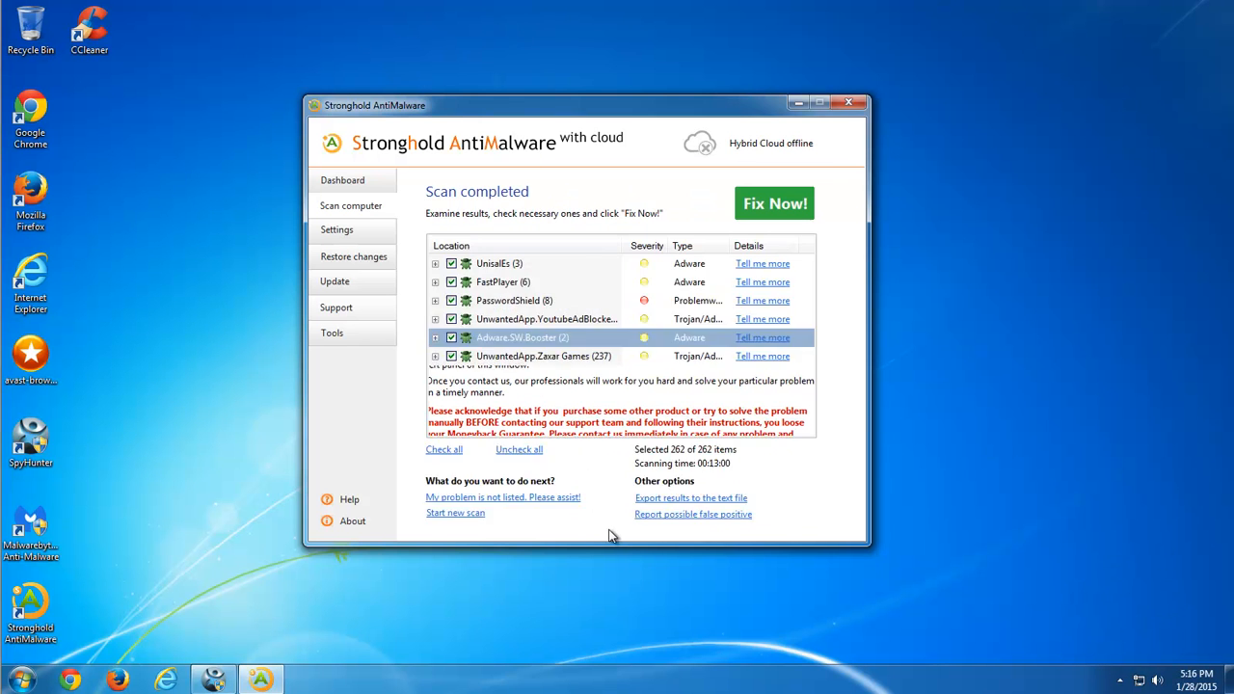
{"action": "left_click", "coordinate": [776, 204]}
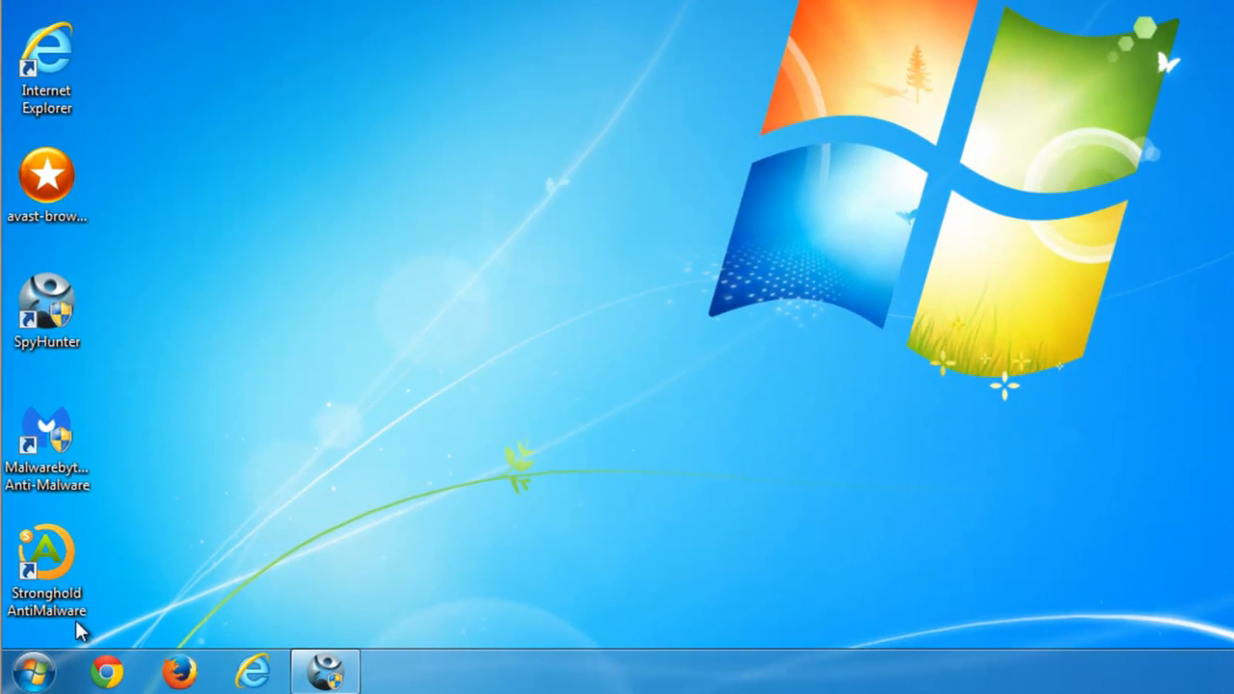
Step: Browse from Start > Computer into Local Disk (C:) and bring up the Organize menu
{"action": "left_click", "coordinate": [34, 671]}
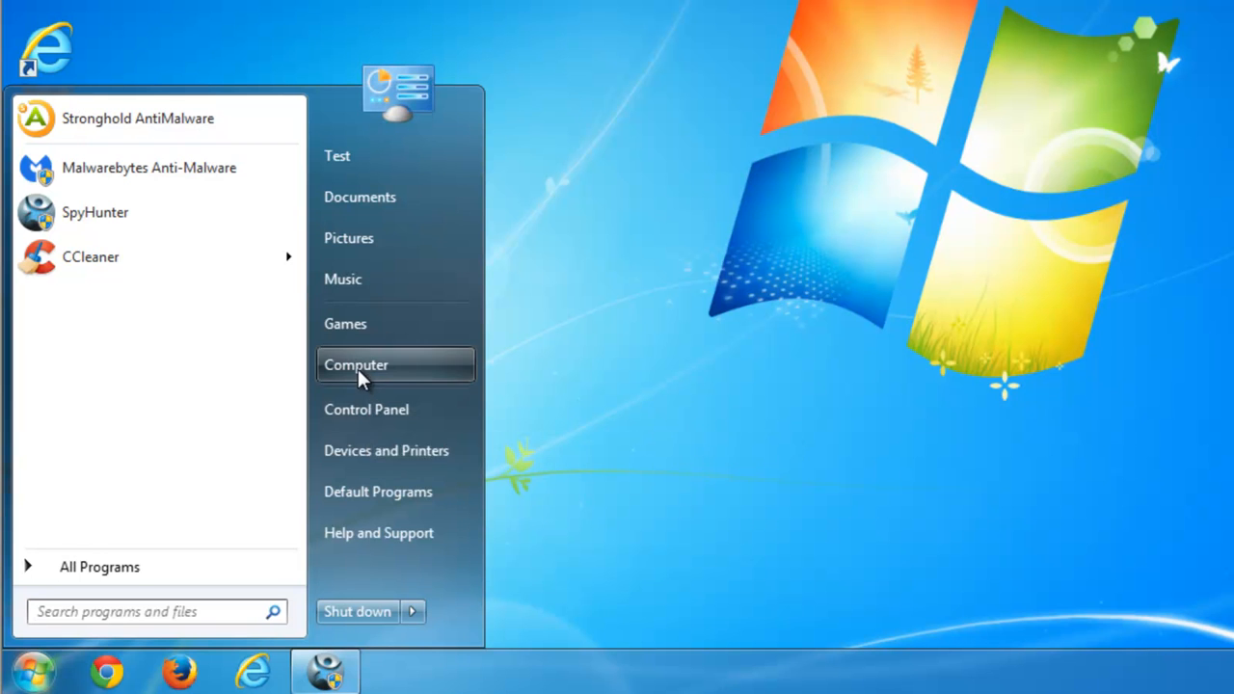
{"action": "left_click", "coordinate": [354, 365]}
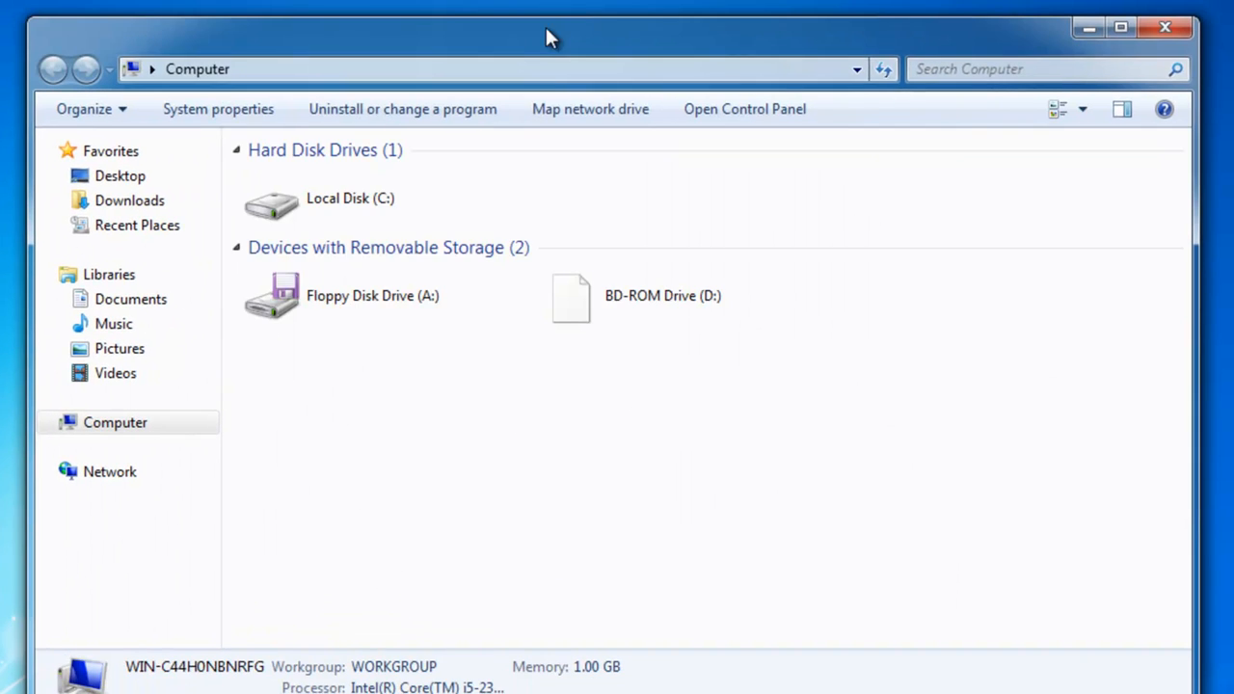
{"action": "left_click", "coordinate": [351, 197]}
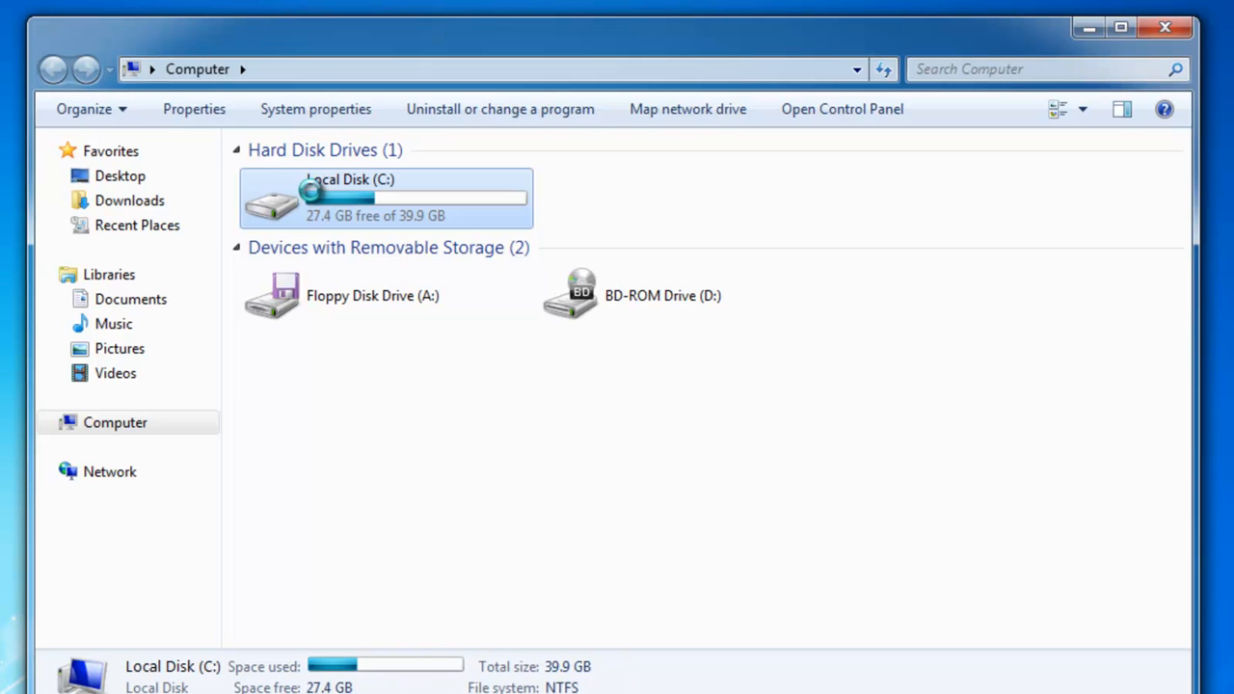
{"action": "double_click", "coordinate": [385, 197]}
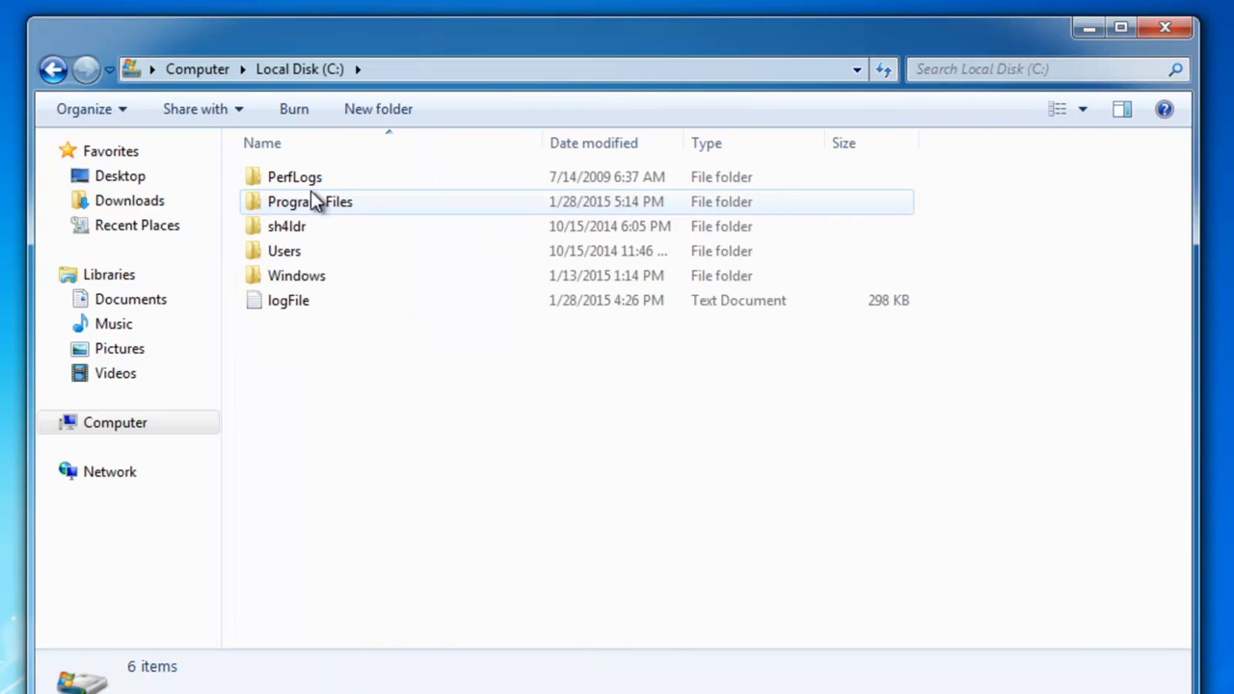
{"action": "left_click", "coordinate": [289, 301]}
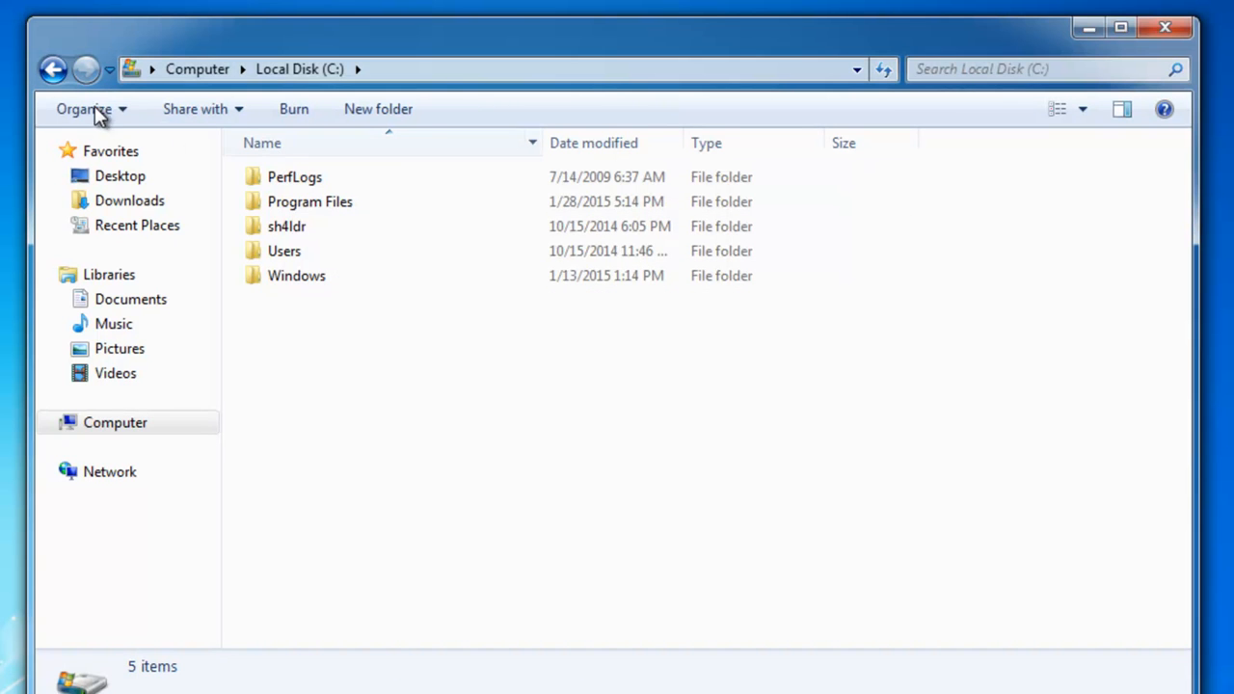
{"action": "left_click", "coordinate": [85, 108]}
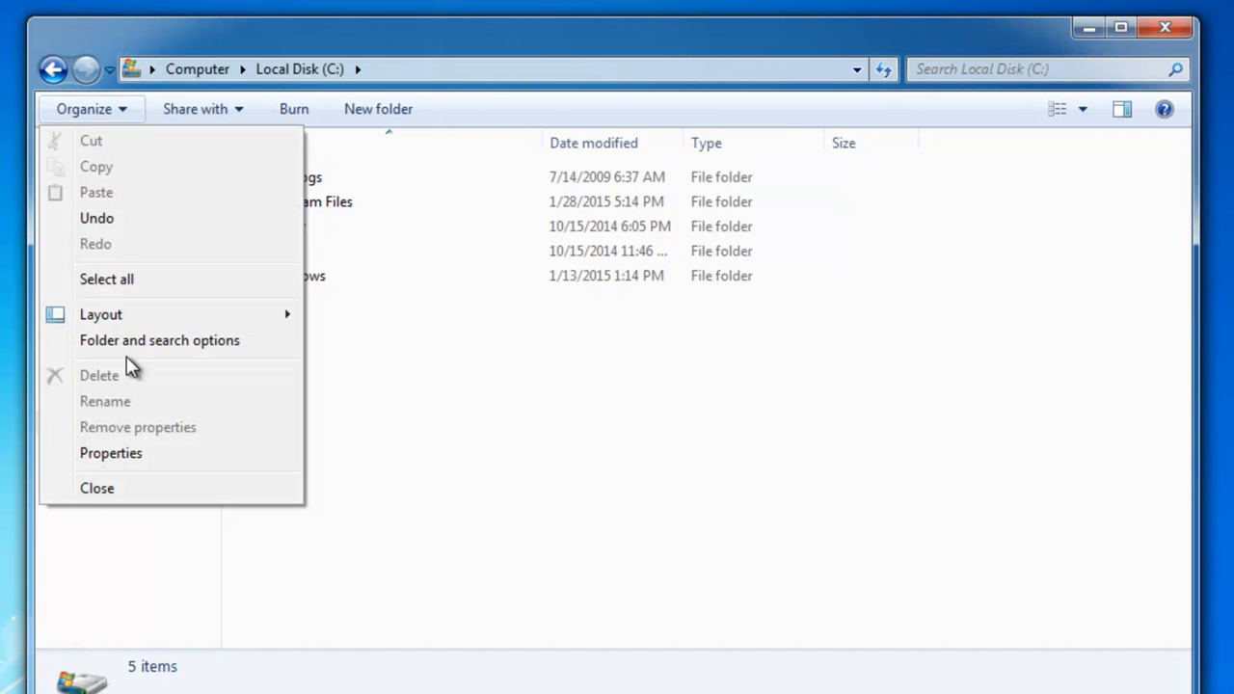
{"action": "mouse_move", "coordinate": [158, 339]}
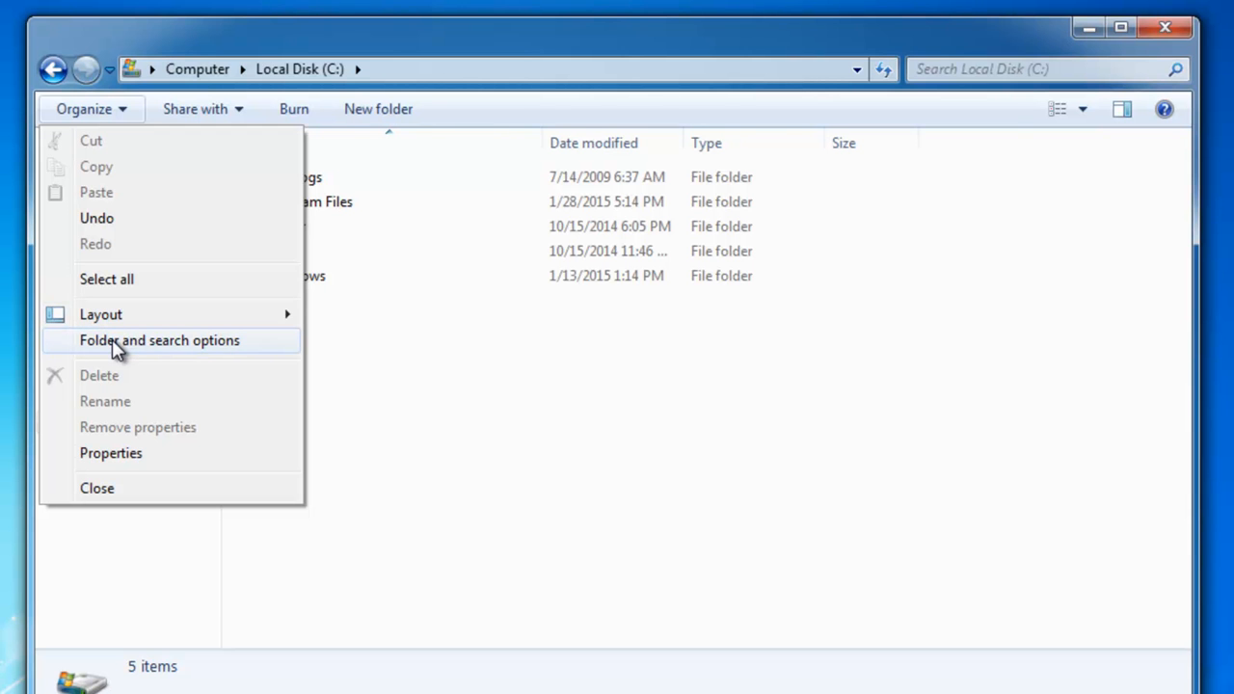
Step: Enable 'Show hidden files, folders, and drives' in Folder Options
{"action": "left_click", "coordinate": [158, 339]}
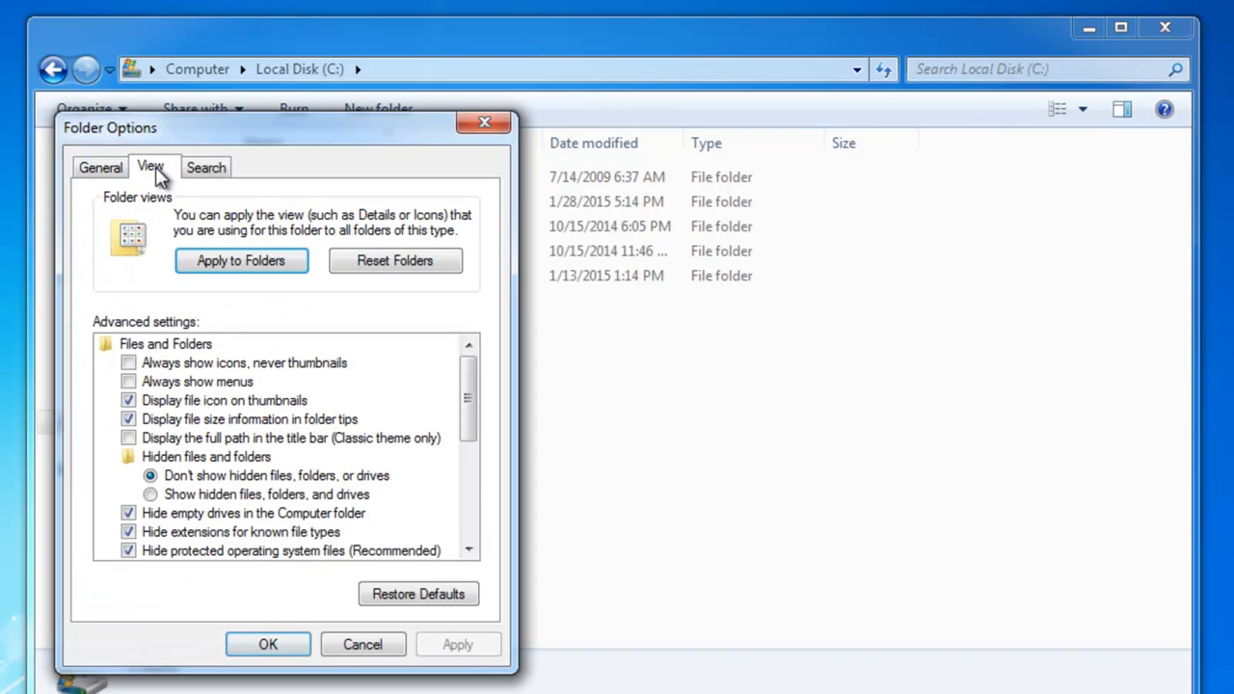
{"action": "left_click", "coordinate": [150, 493]}
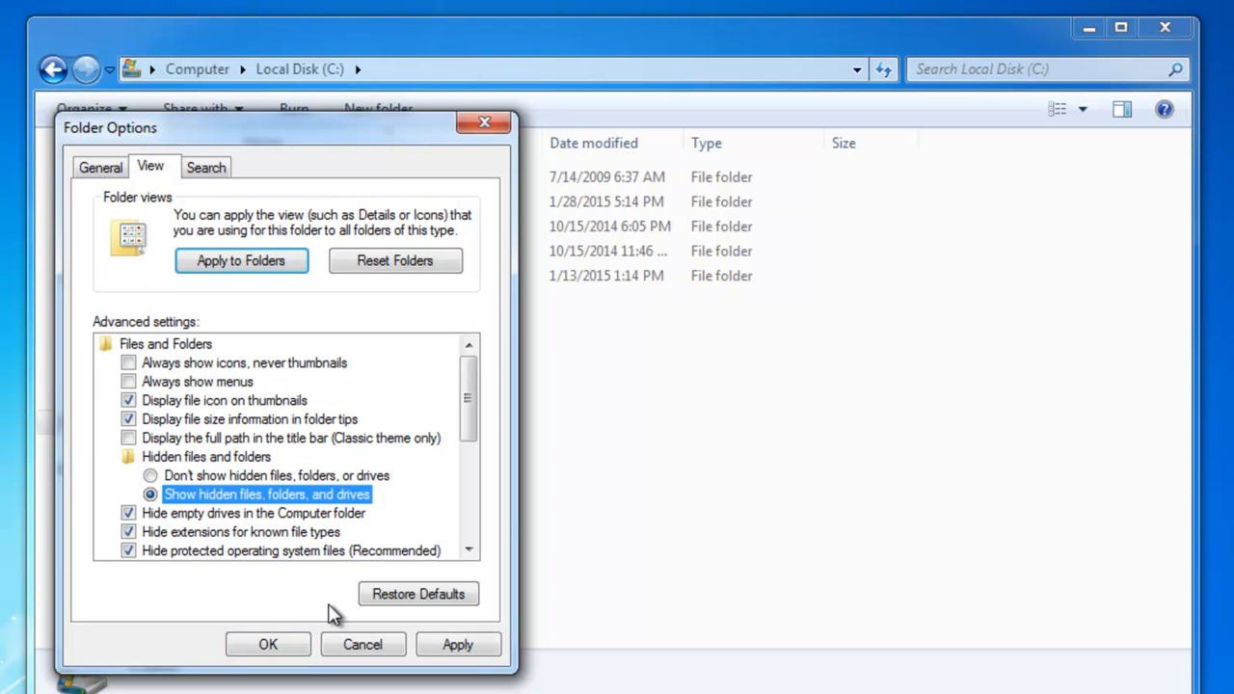
{"action": "left_click", "coordinate": [268, 644]}
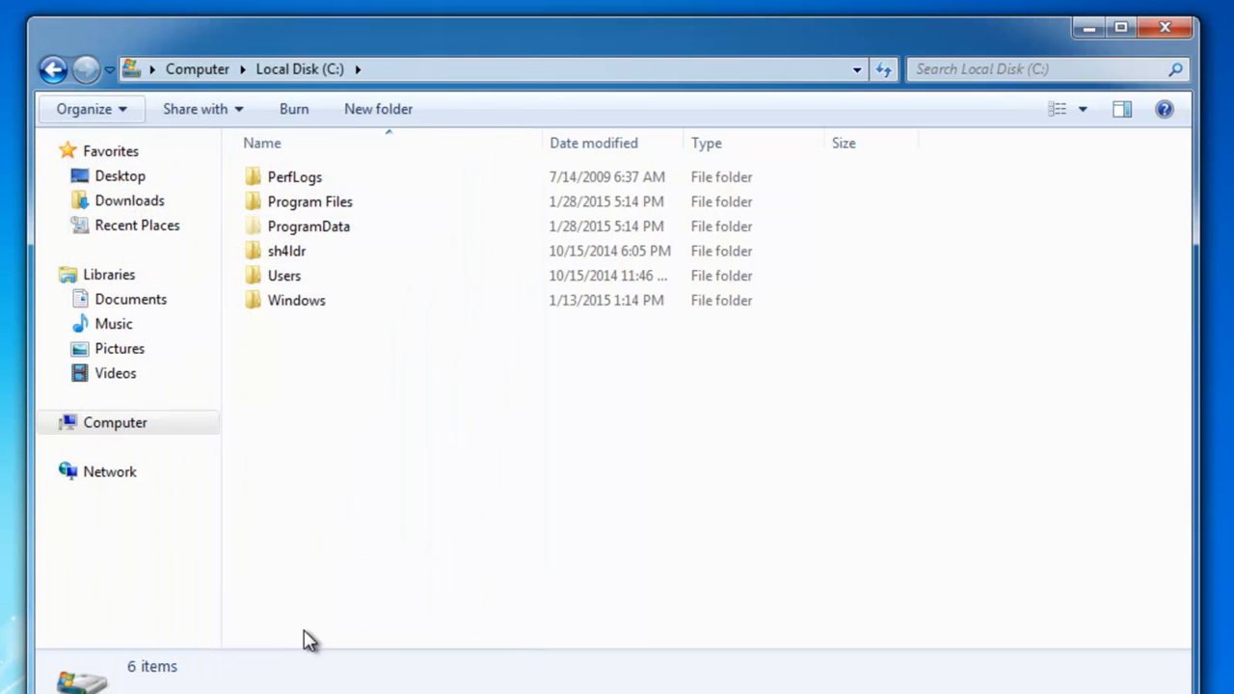
Step: Delete the three randomly named leftover folders from ProgramData to the Recycle Bin
{"action": "double_click", "coordinate": [309, 226]}
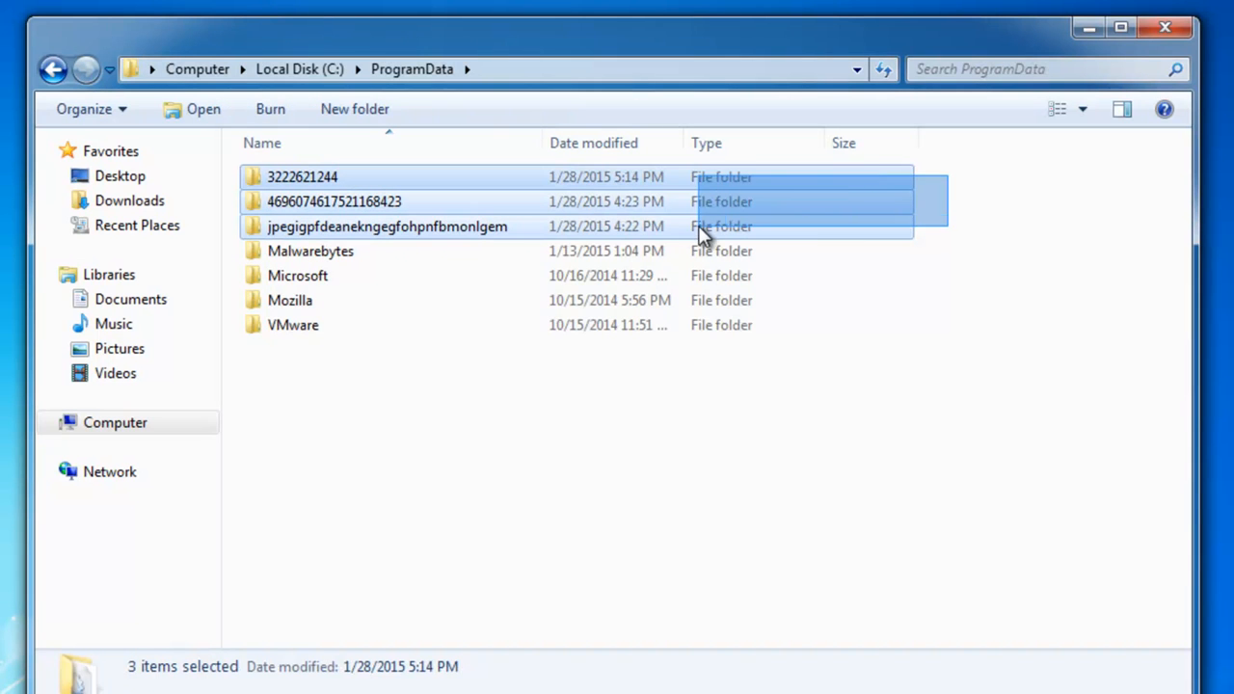
{"action": "key", "text": "Delete"}
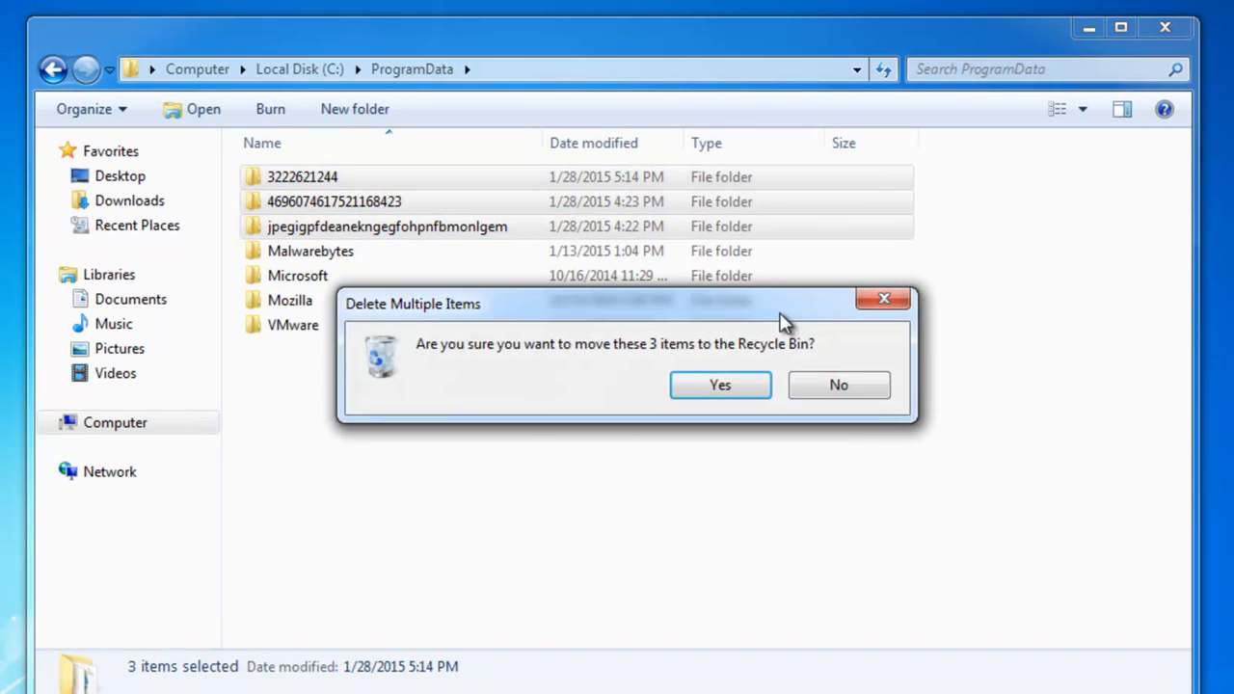
{"action": "left_click", "coordinate": [719, 386]}
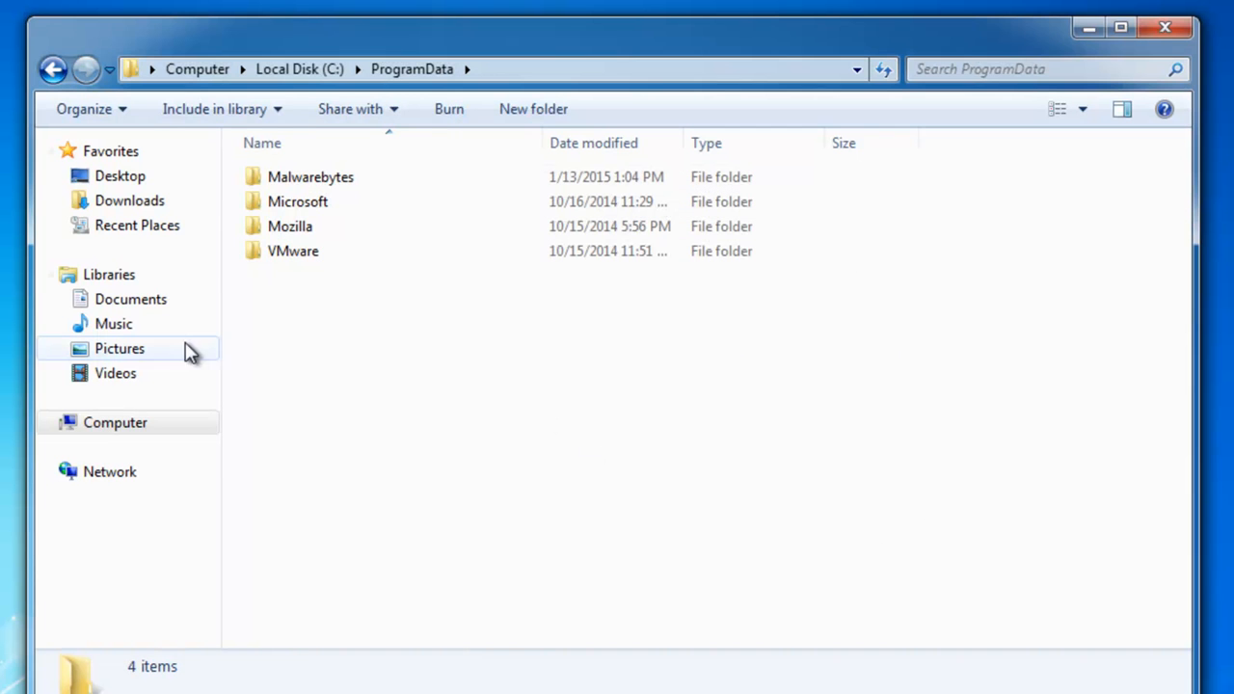
Step: Navigate back to C:, into Users, the Test profile folder and its AppData folder
{"action": "left_click", "coordinate": [54, 69]}
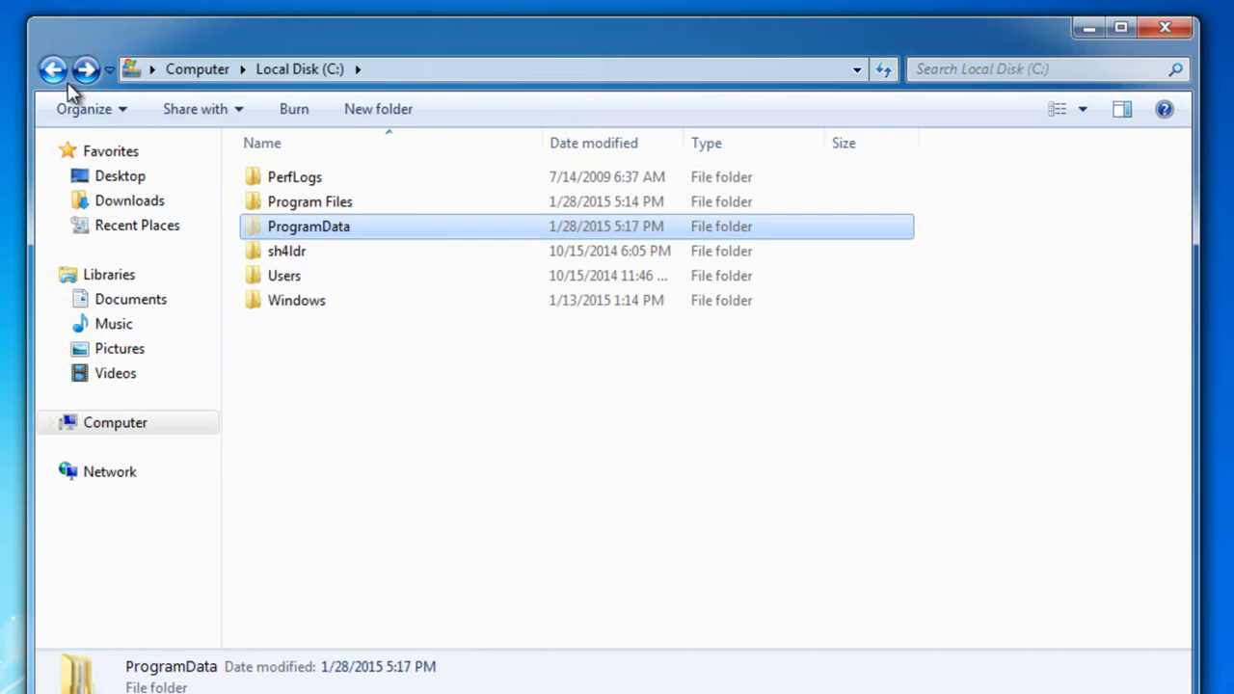
{"action": "double_click", "coordinate": [285, 274]}
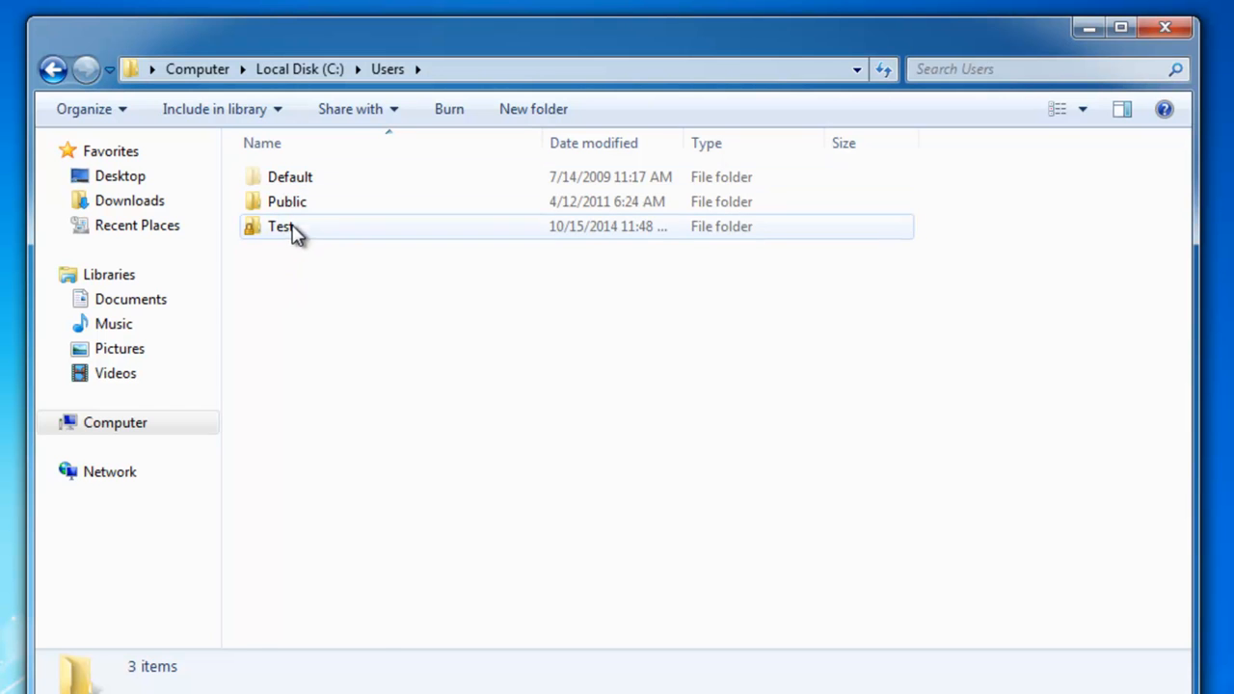
{"action": "left_click", "coordinate": [281, 226]}
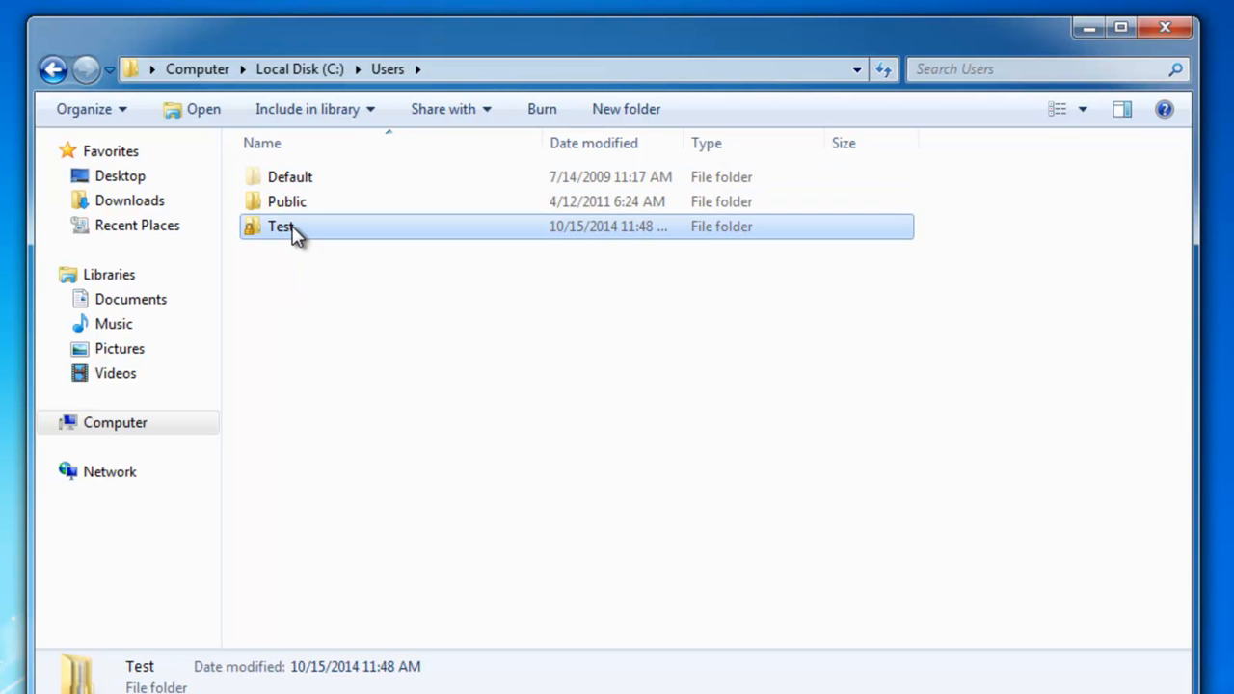
{"action": "double_click", "coordinate": [279, 226]}
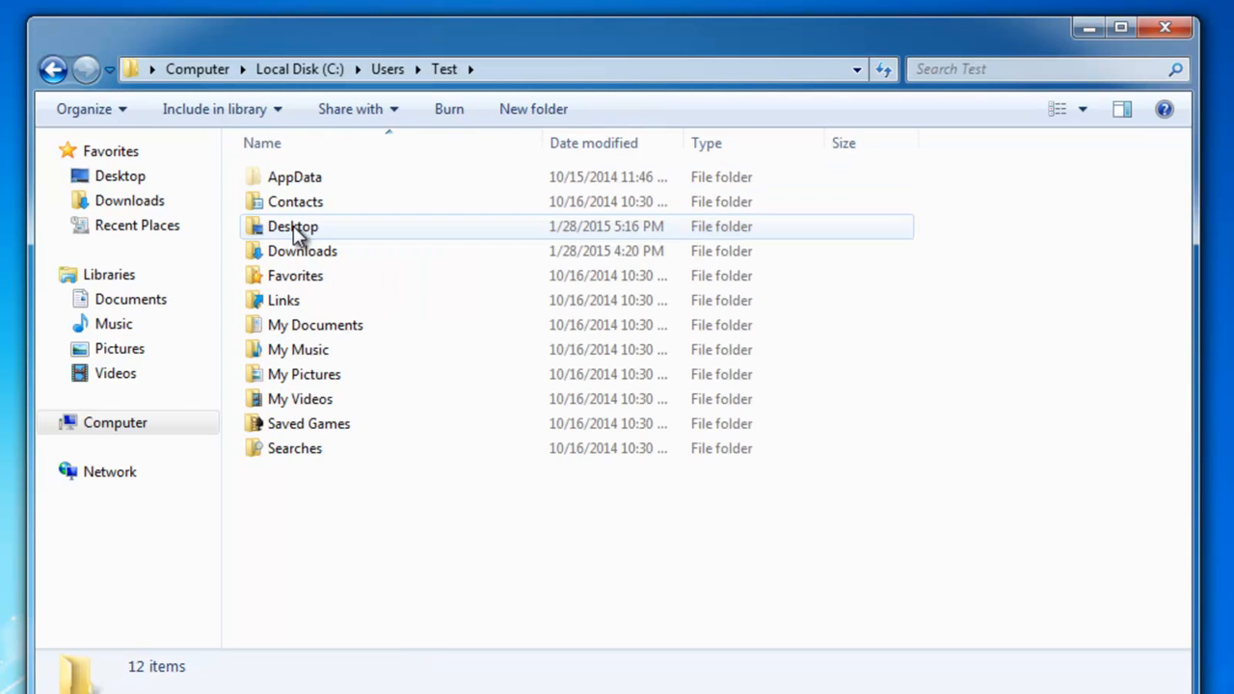
{"action": "double_click", "coordinate": [293, 178]}
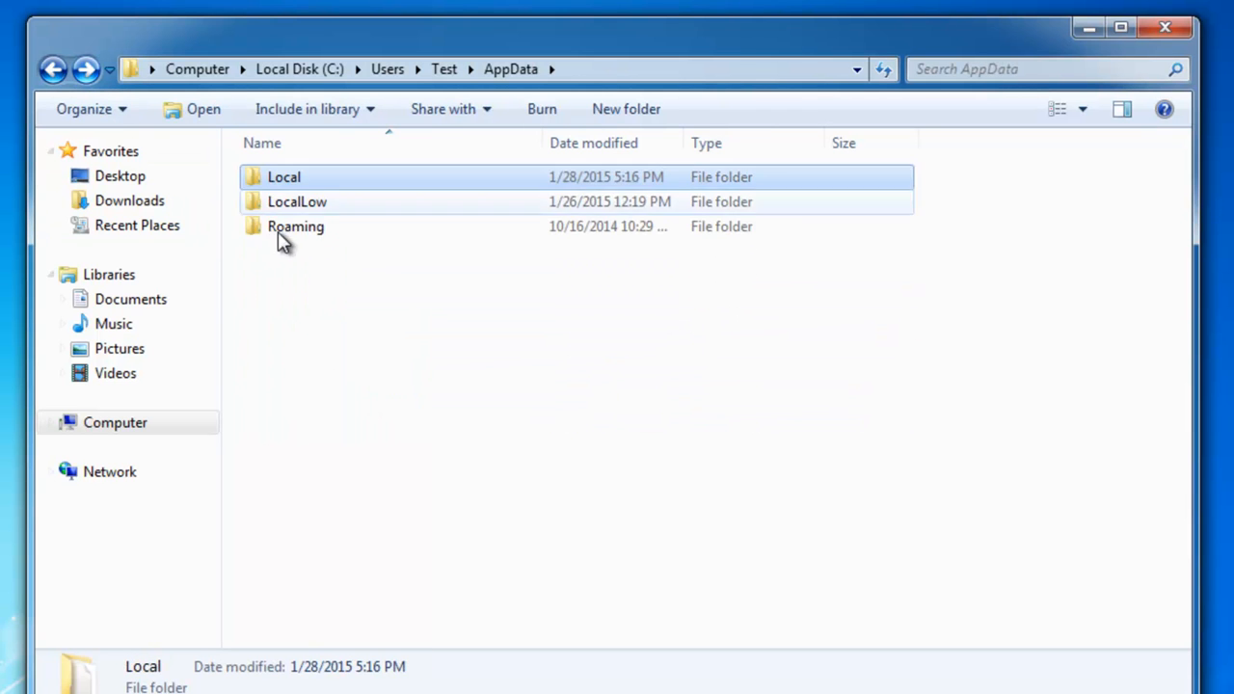
Step: Check the Roaming and LocalLow folders for leftovers, then return to the profile folder
{"action": "double_click", "coordinate": [297, 225]}
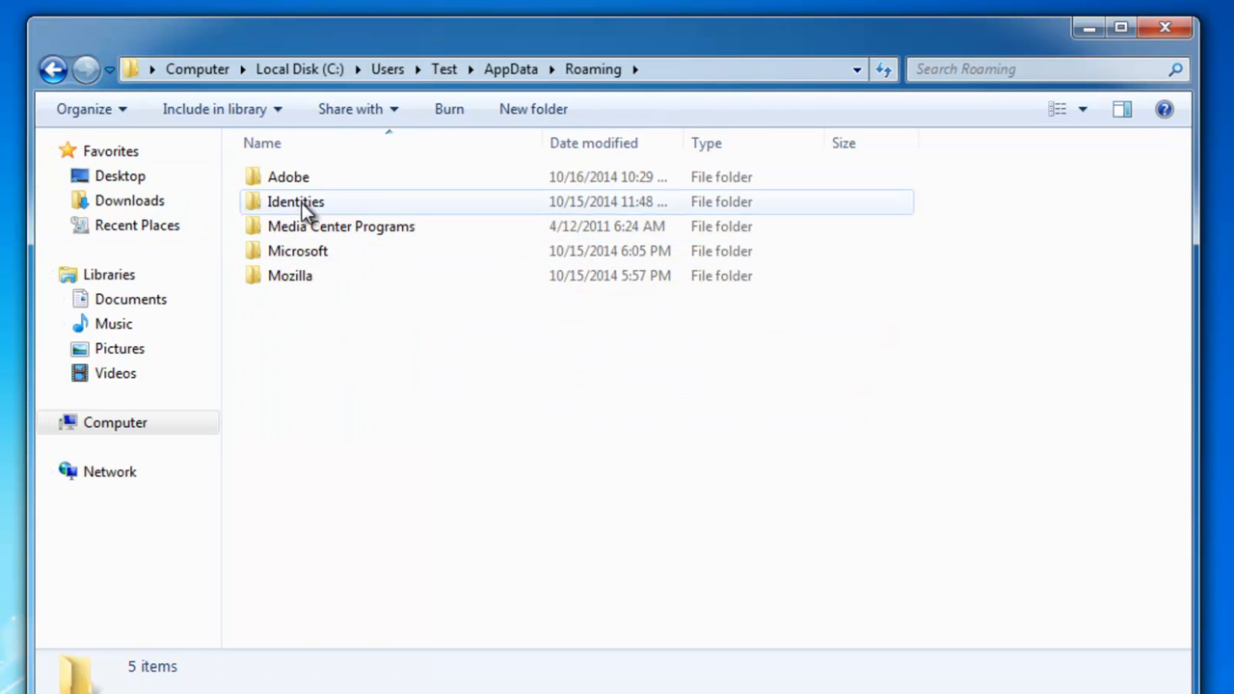
{"action": "double_click", "coordinate": [342, 226]}
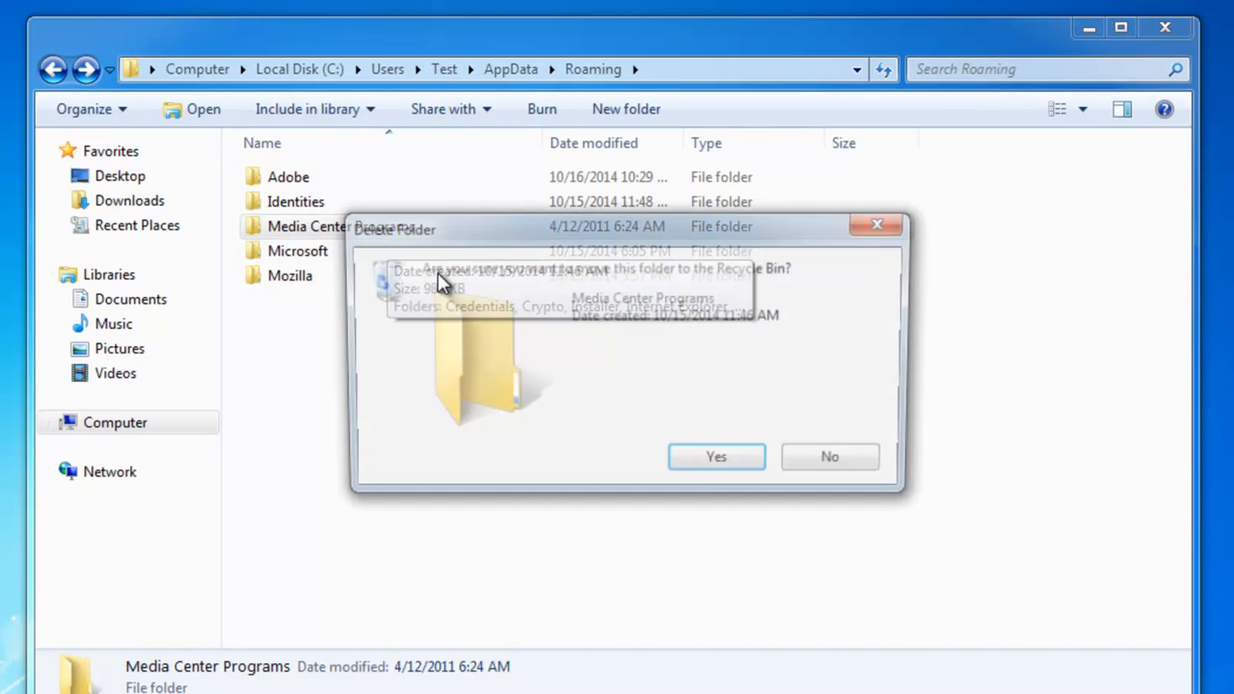
{"action": "left_click", "coordinate": [716, 455]}
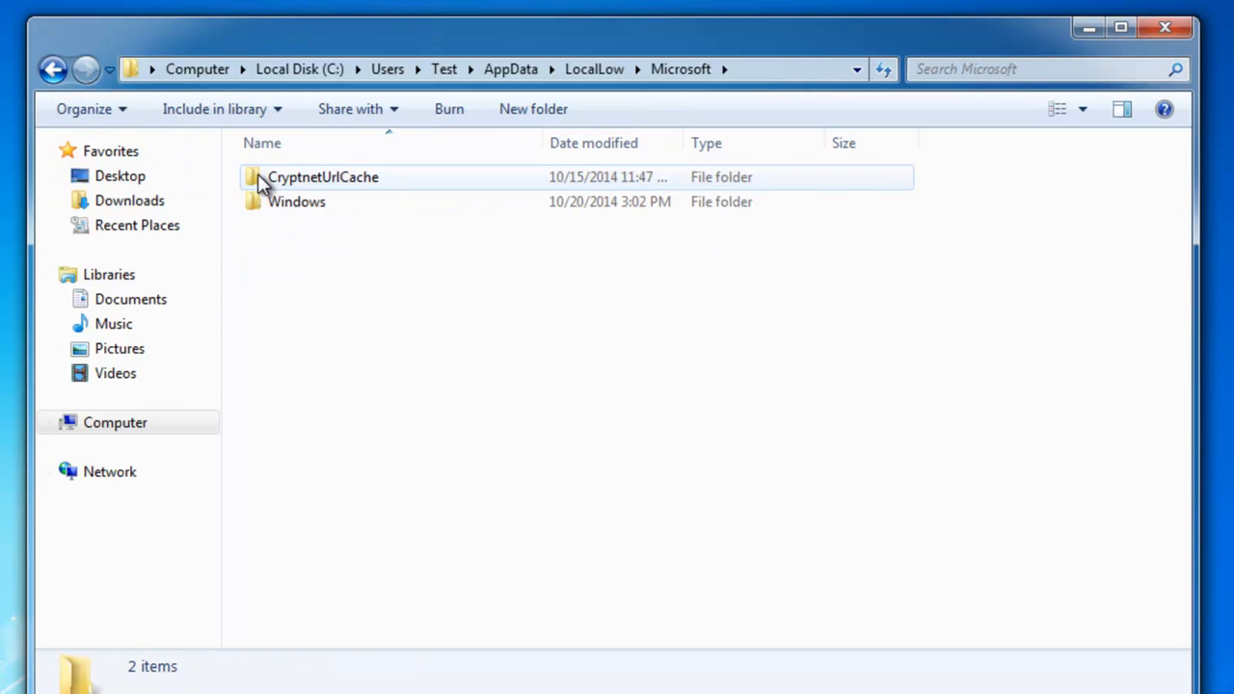
{"action": "left_click", "coordinate": [54, 69]}
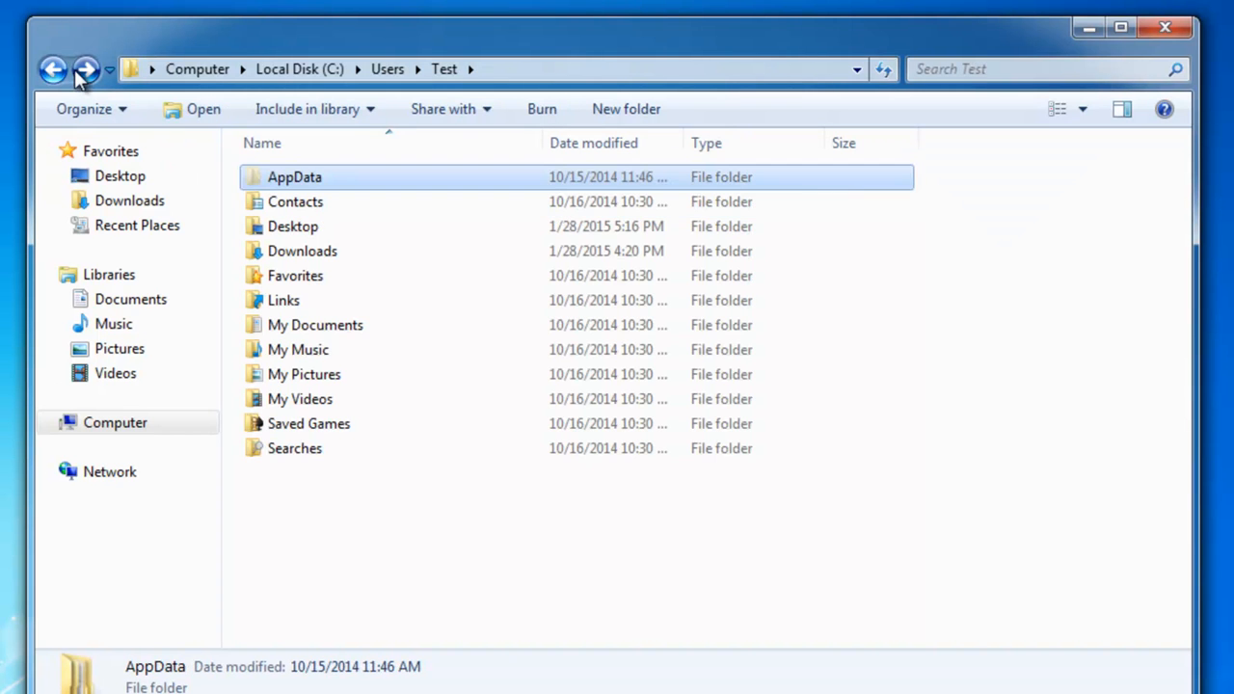